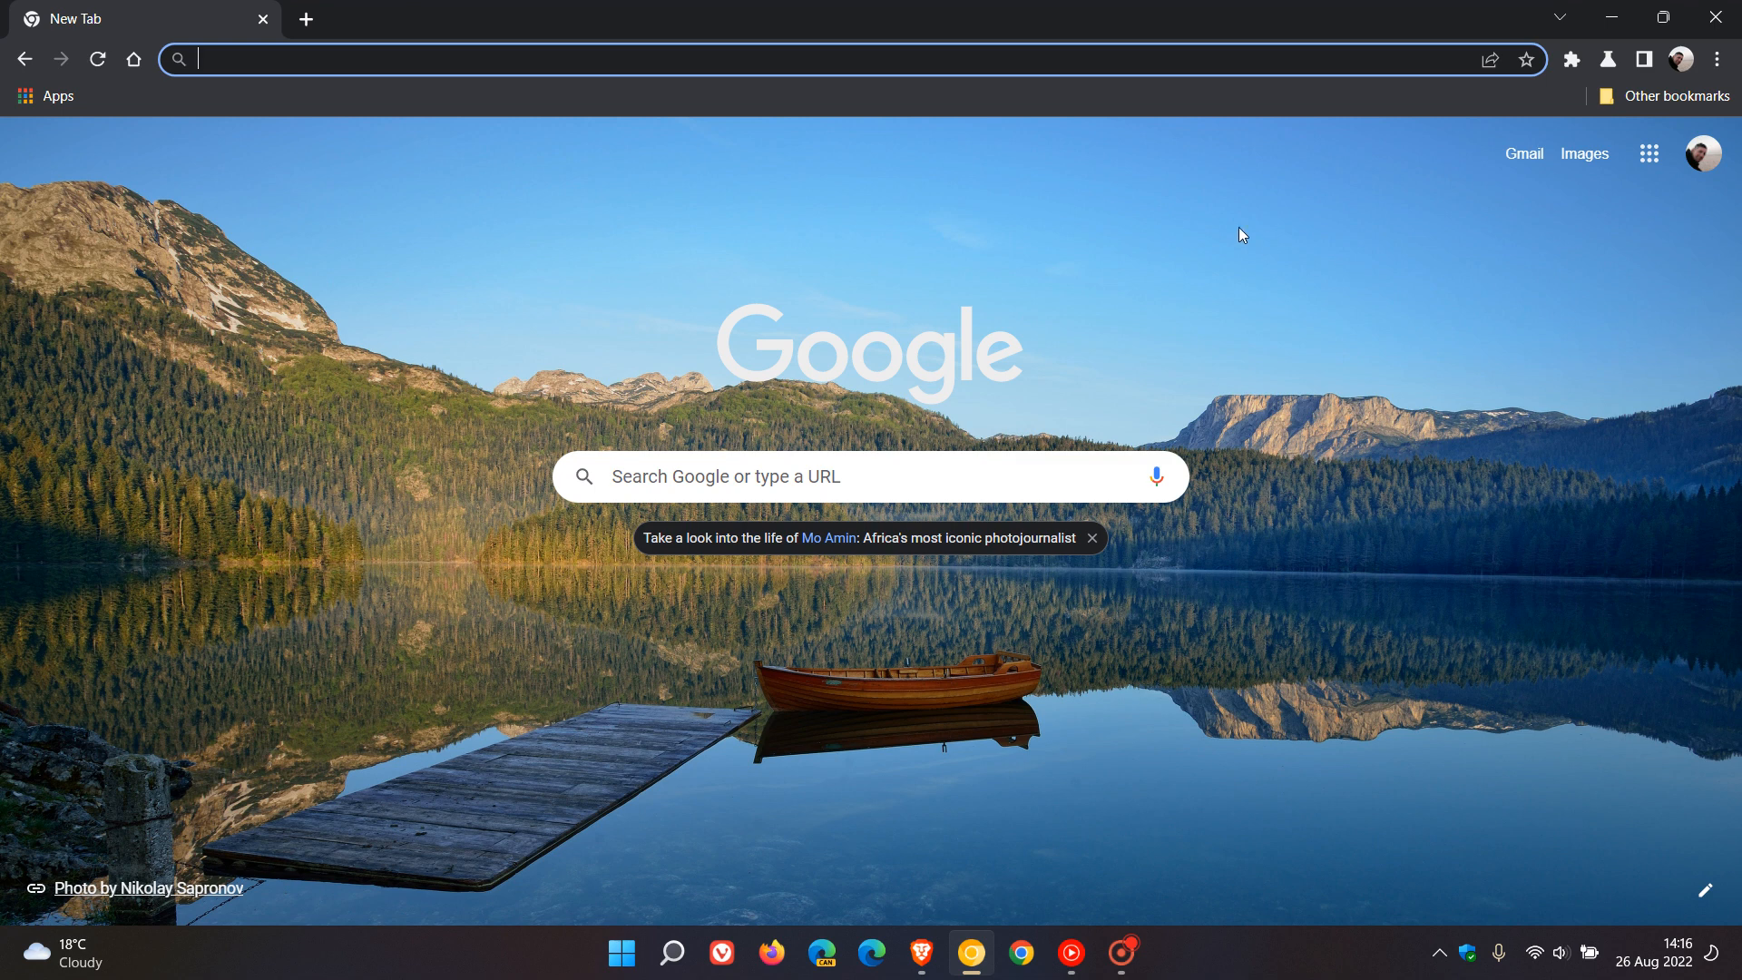
pyautogui.moveTo(1391, 534)
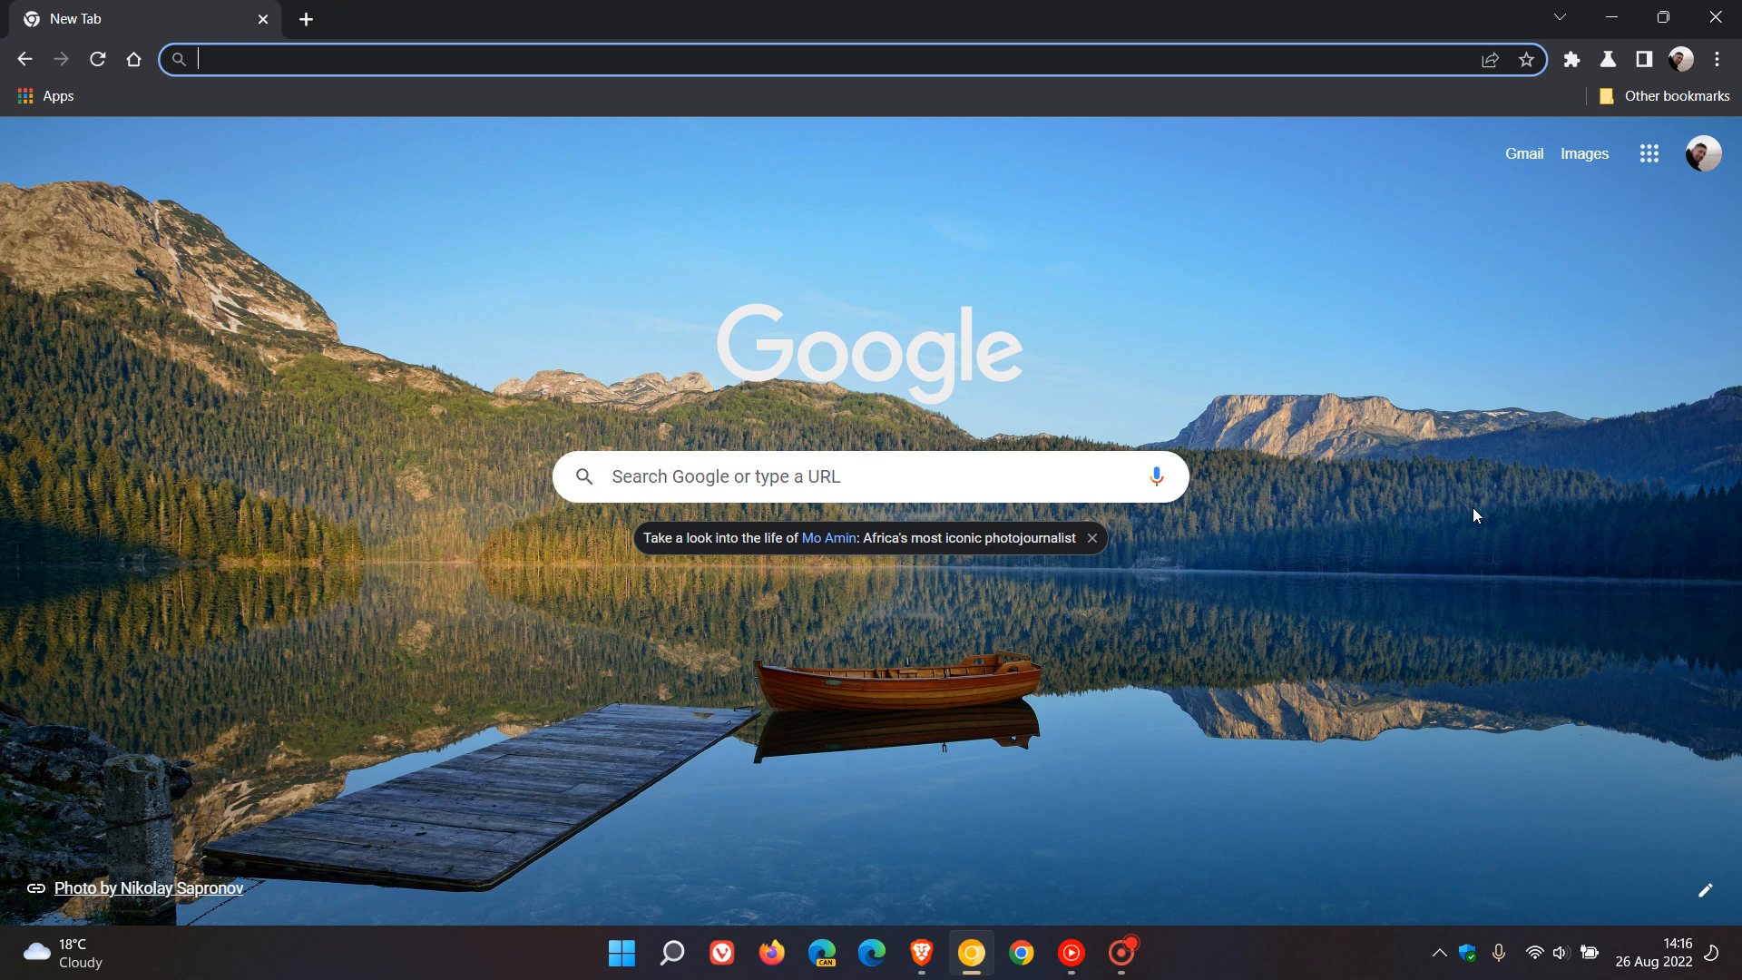
pyautogui.moveTo(1406, 406)
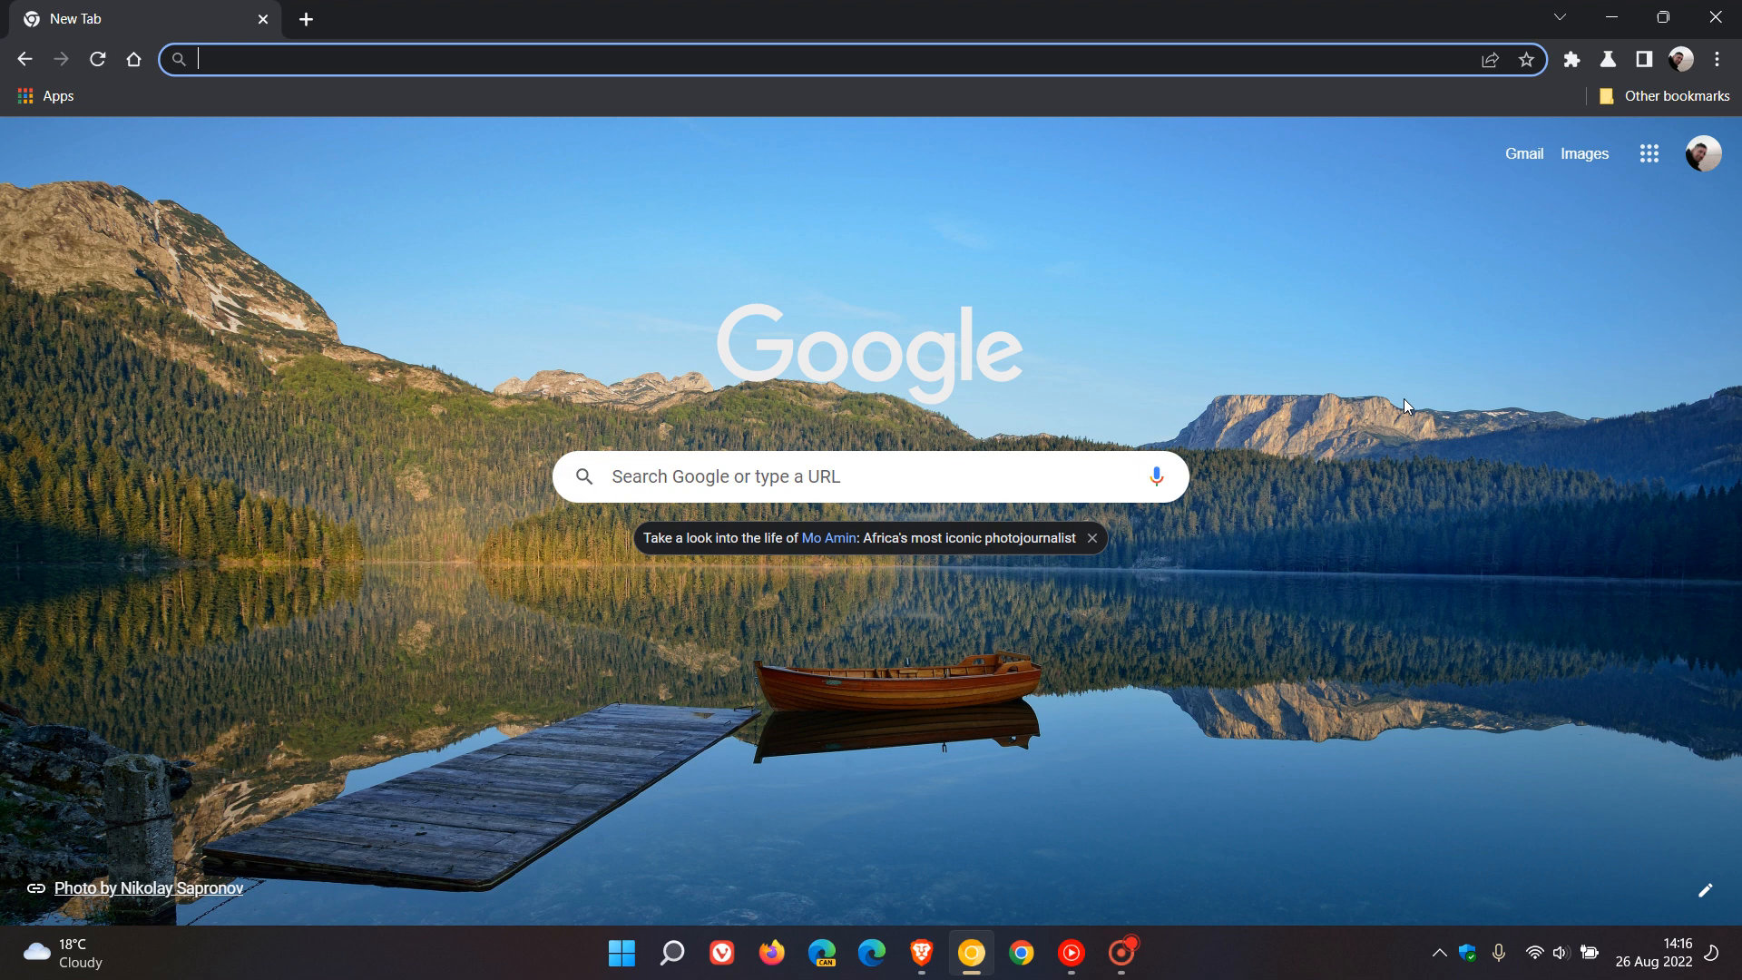
pyautogui.moveTo(1348, 338)
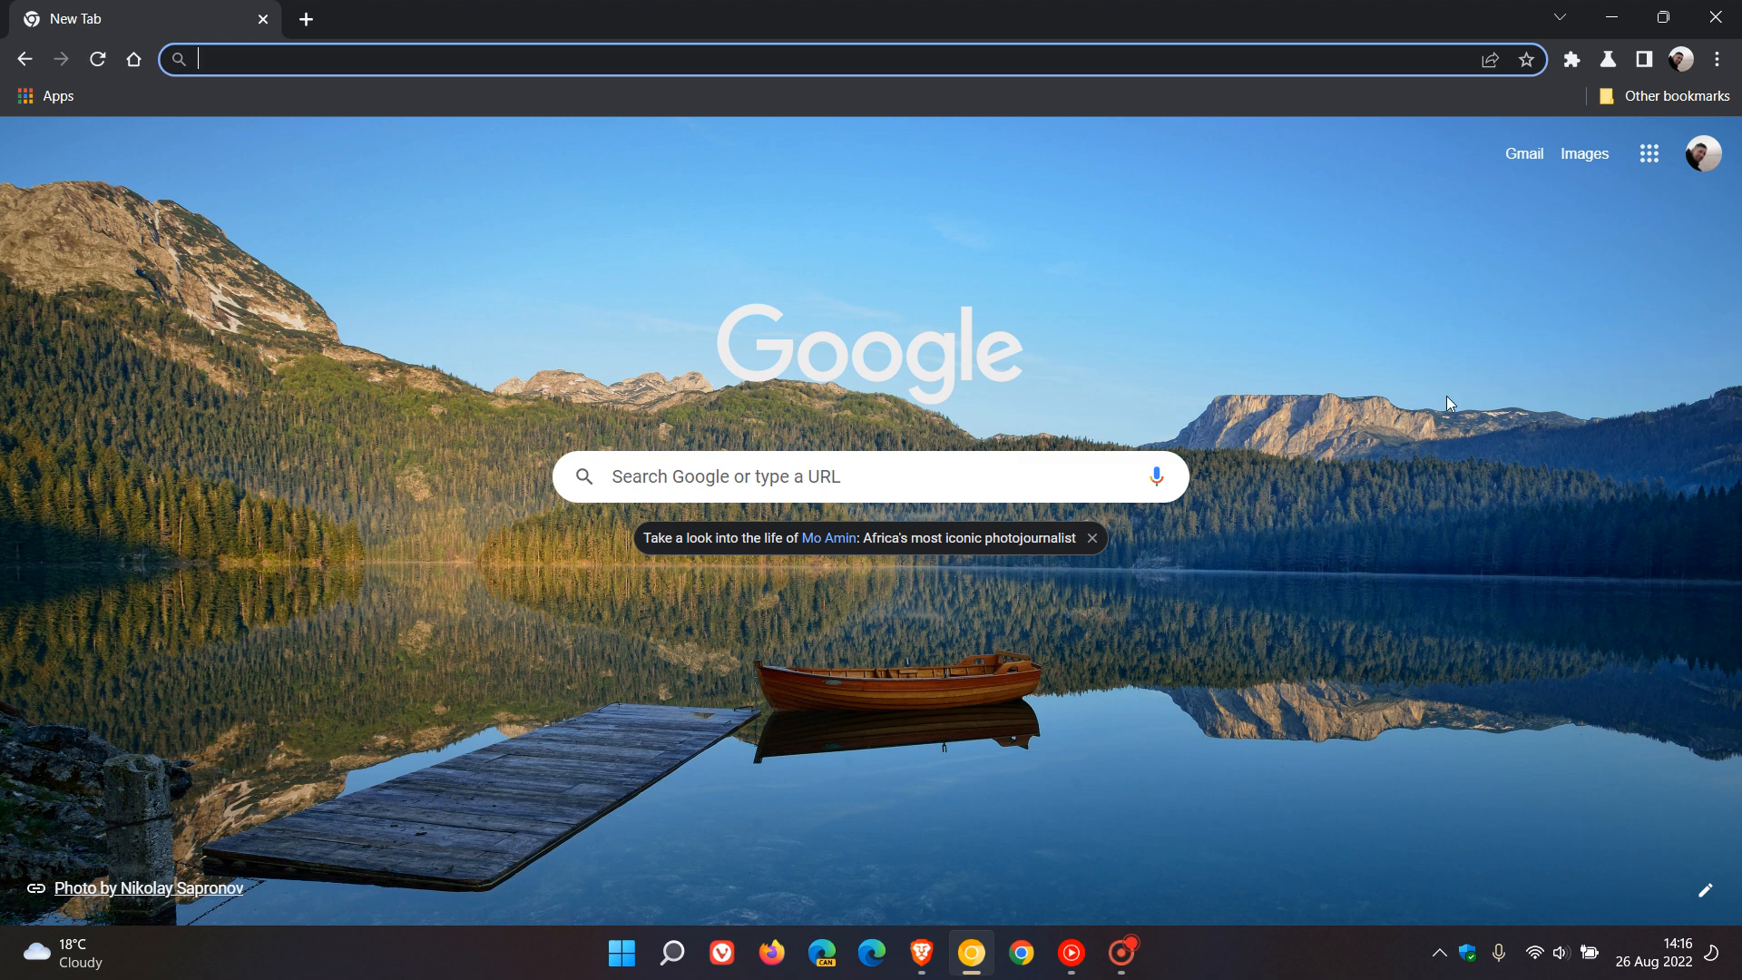
pyautogui.moveTo(1433, 399)
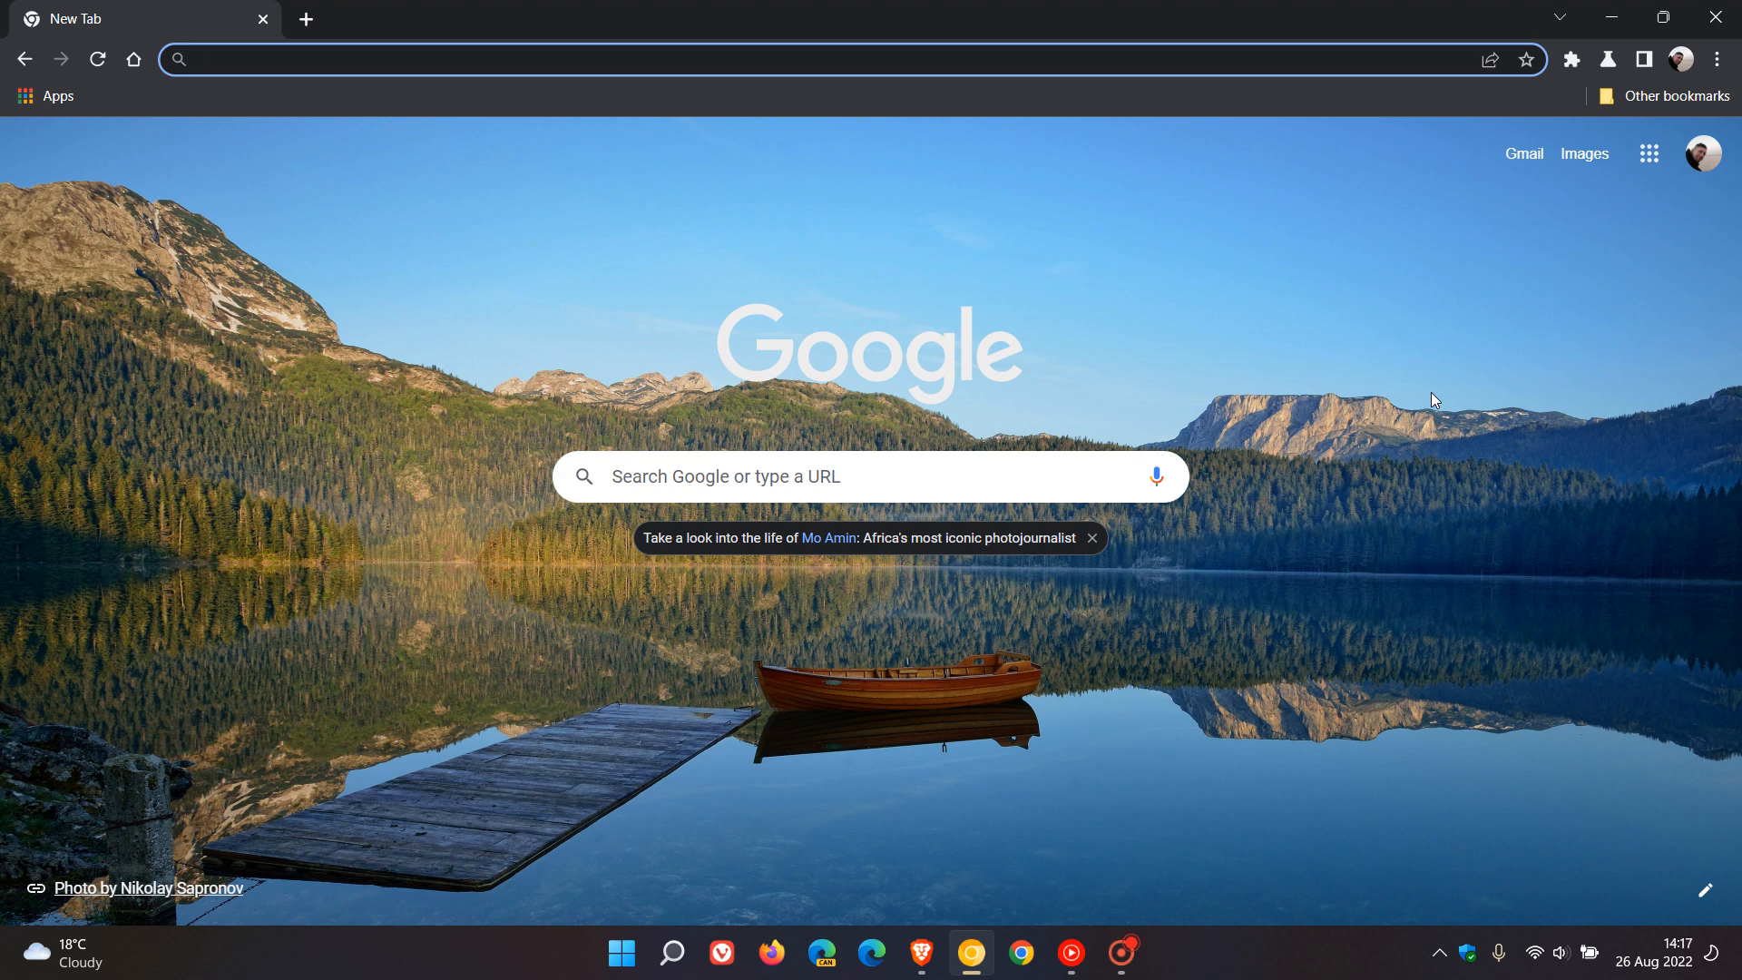
pyautogui.moveTo(1442, 367)
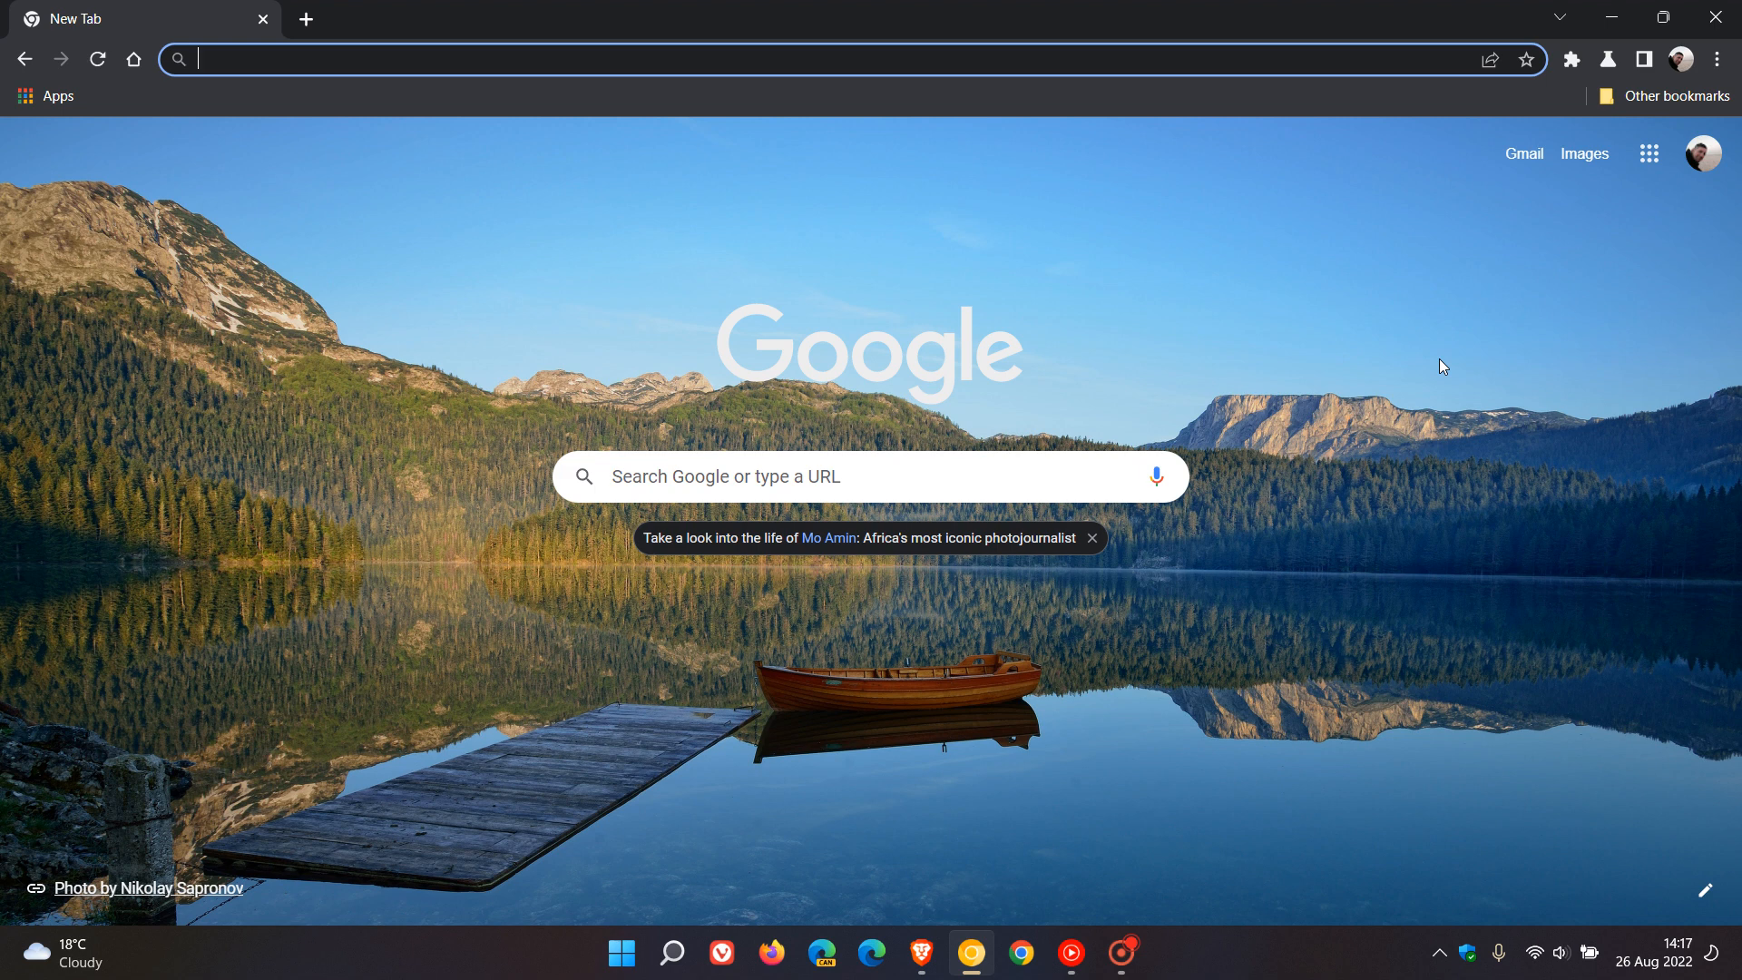
pyautogui.moveTo(1395, 369)
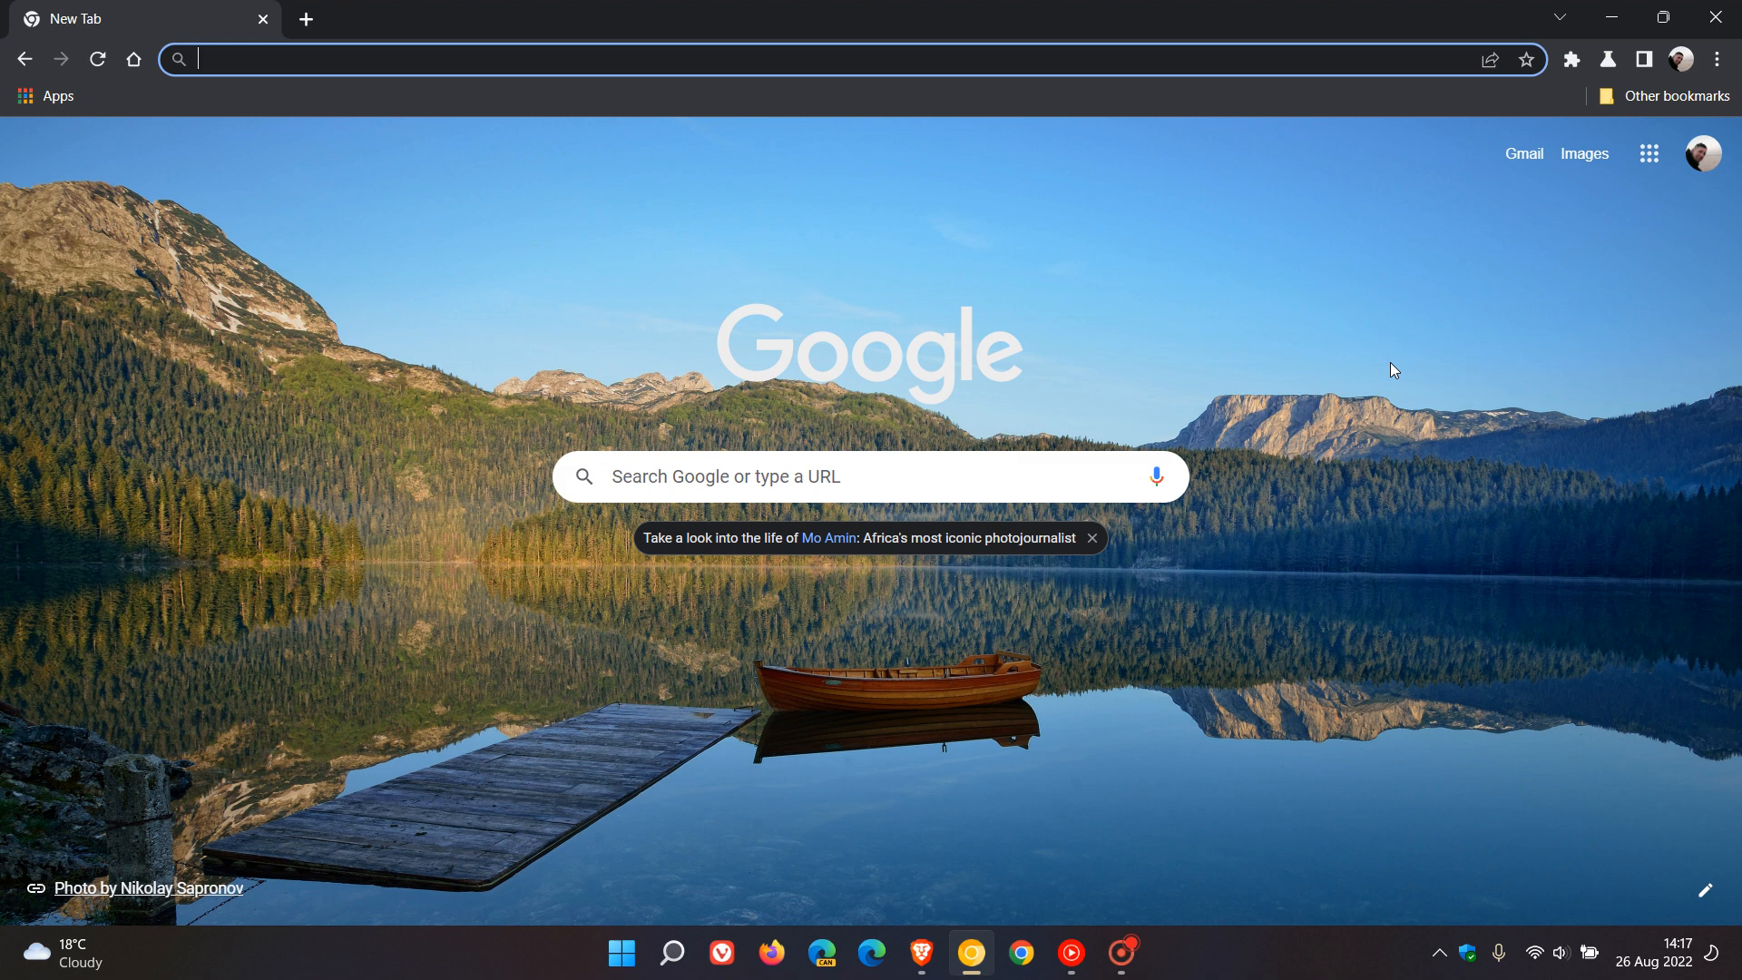
pyautogui.moveTo(1366, 341)
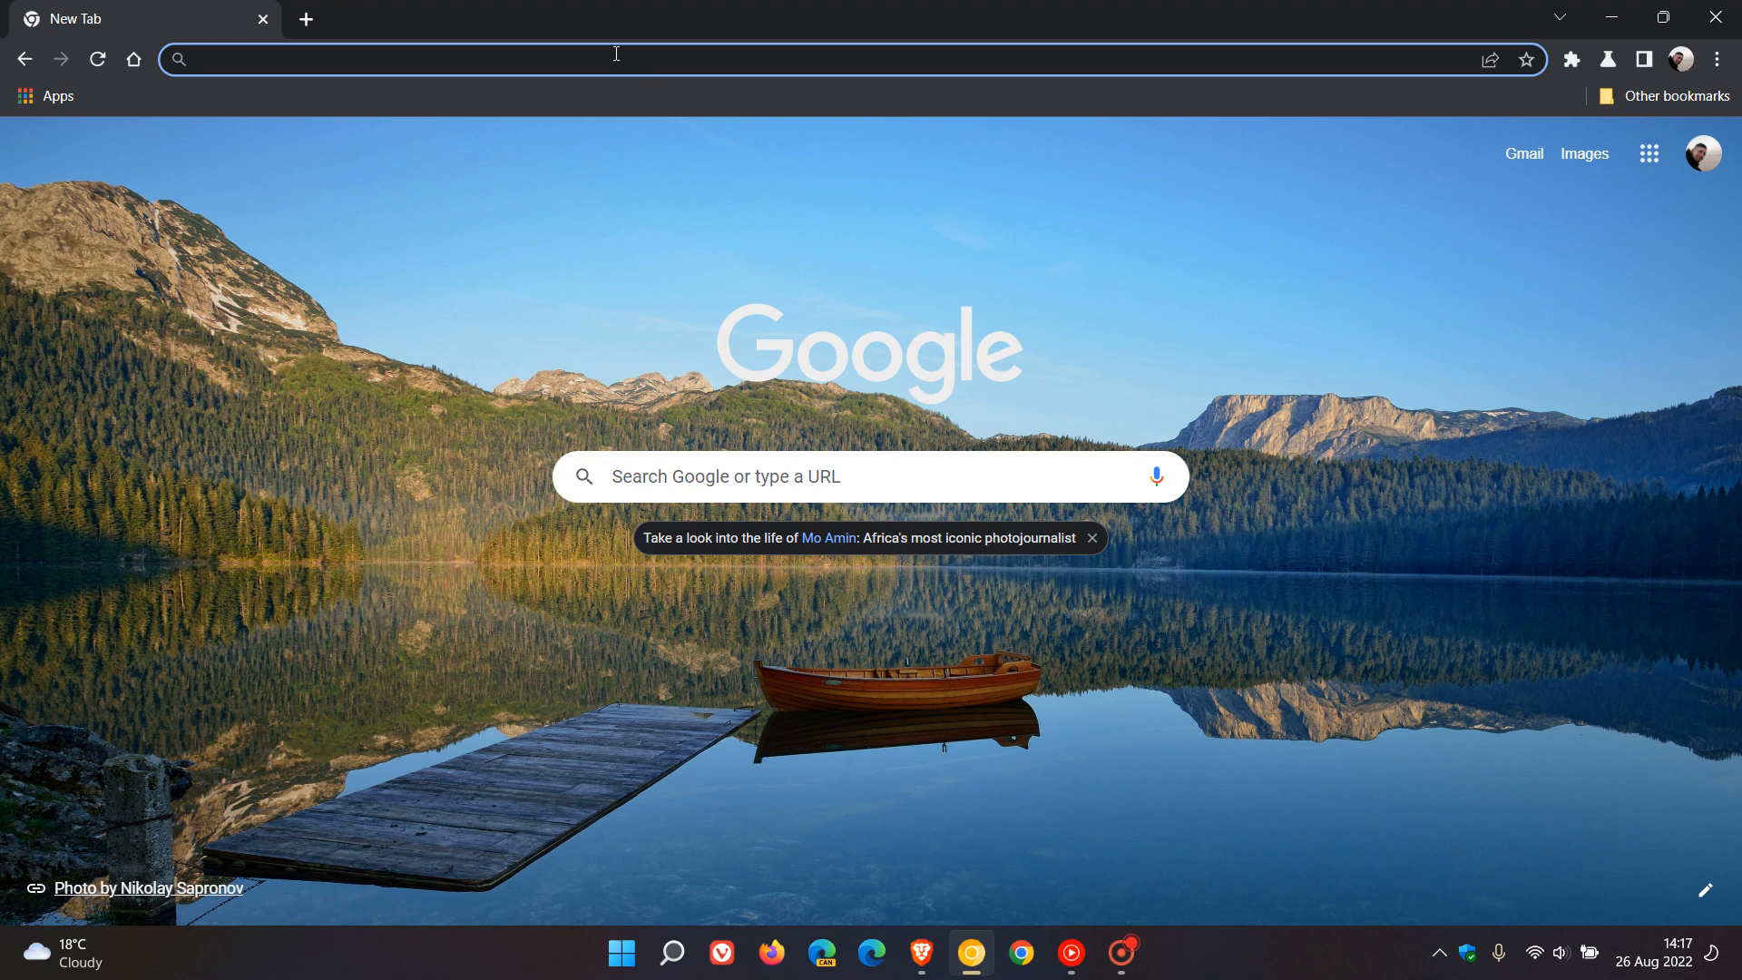
# - Open chrome://flags and filter the flags list by 'bio'
pyautogui.write('cf')
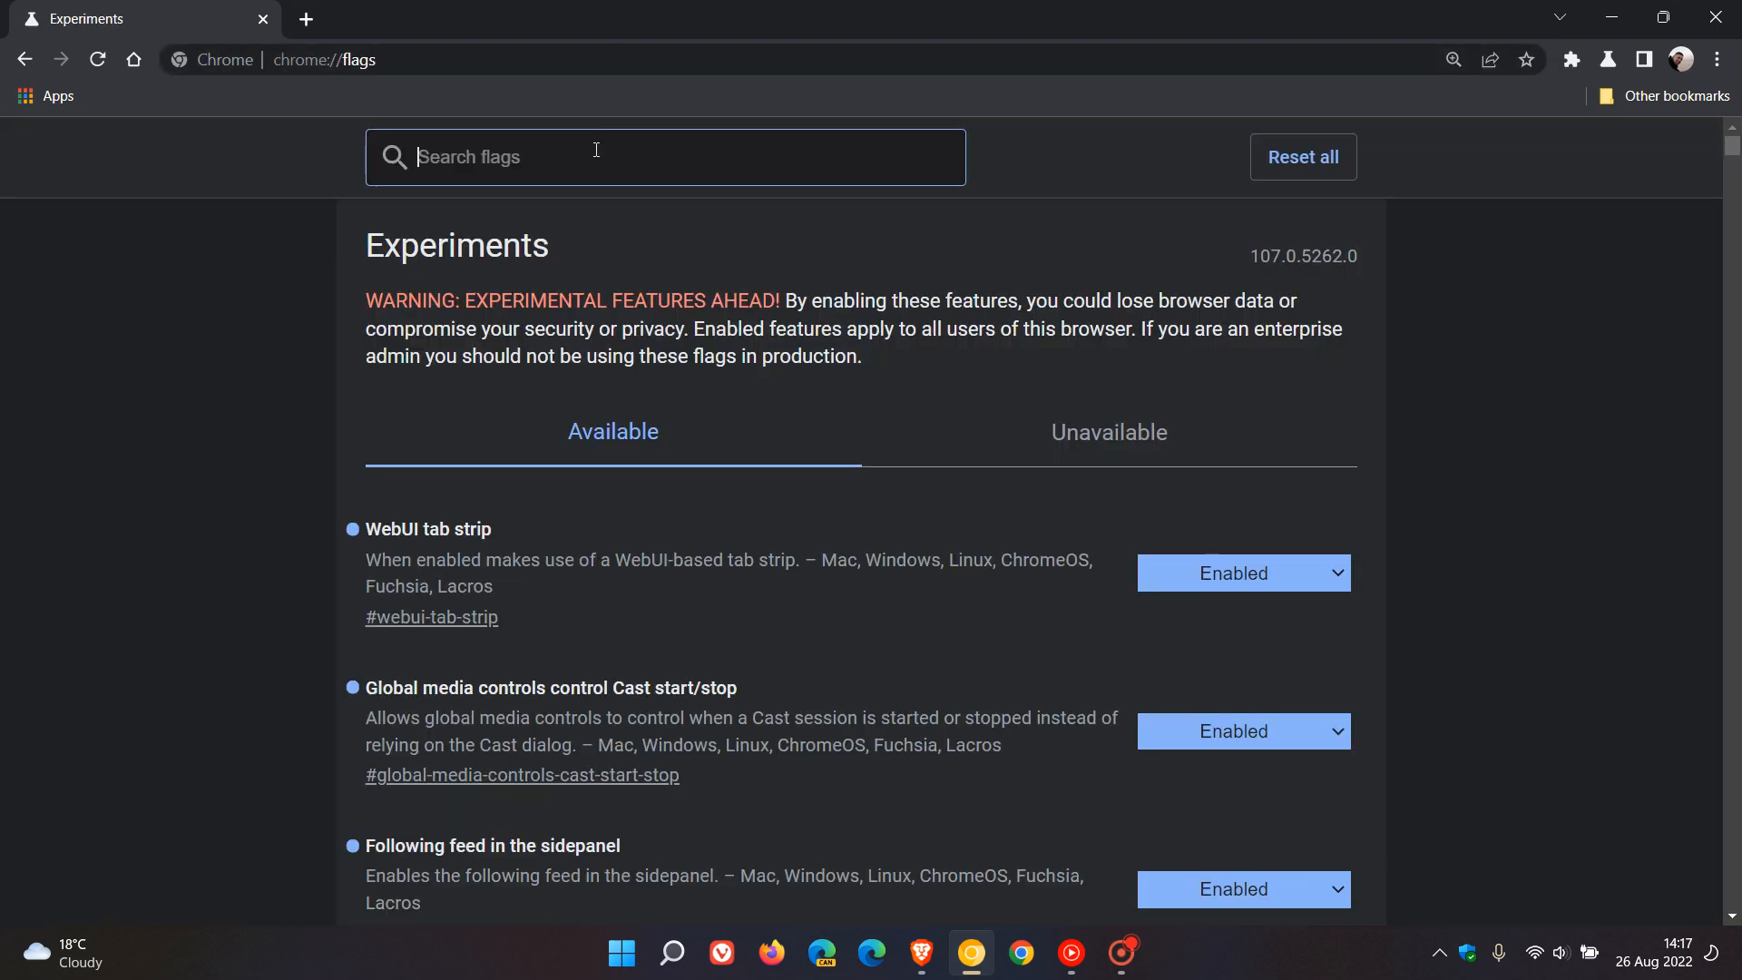
pyautogui.write('bio')
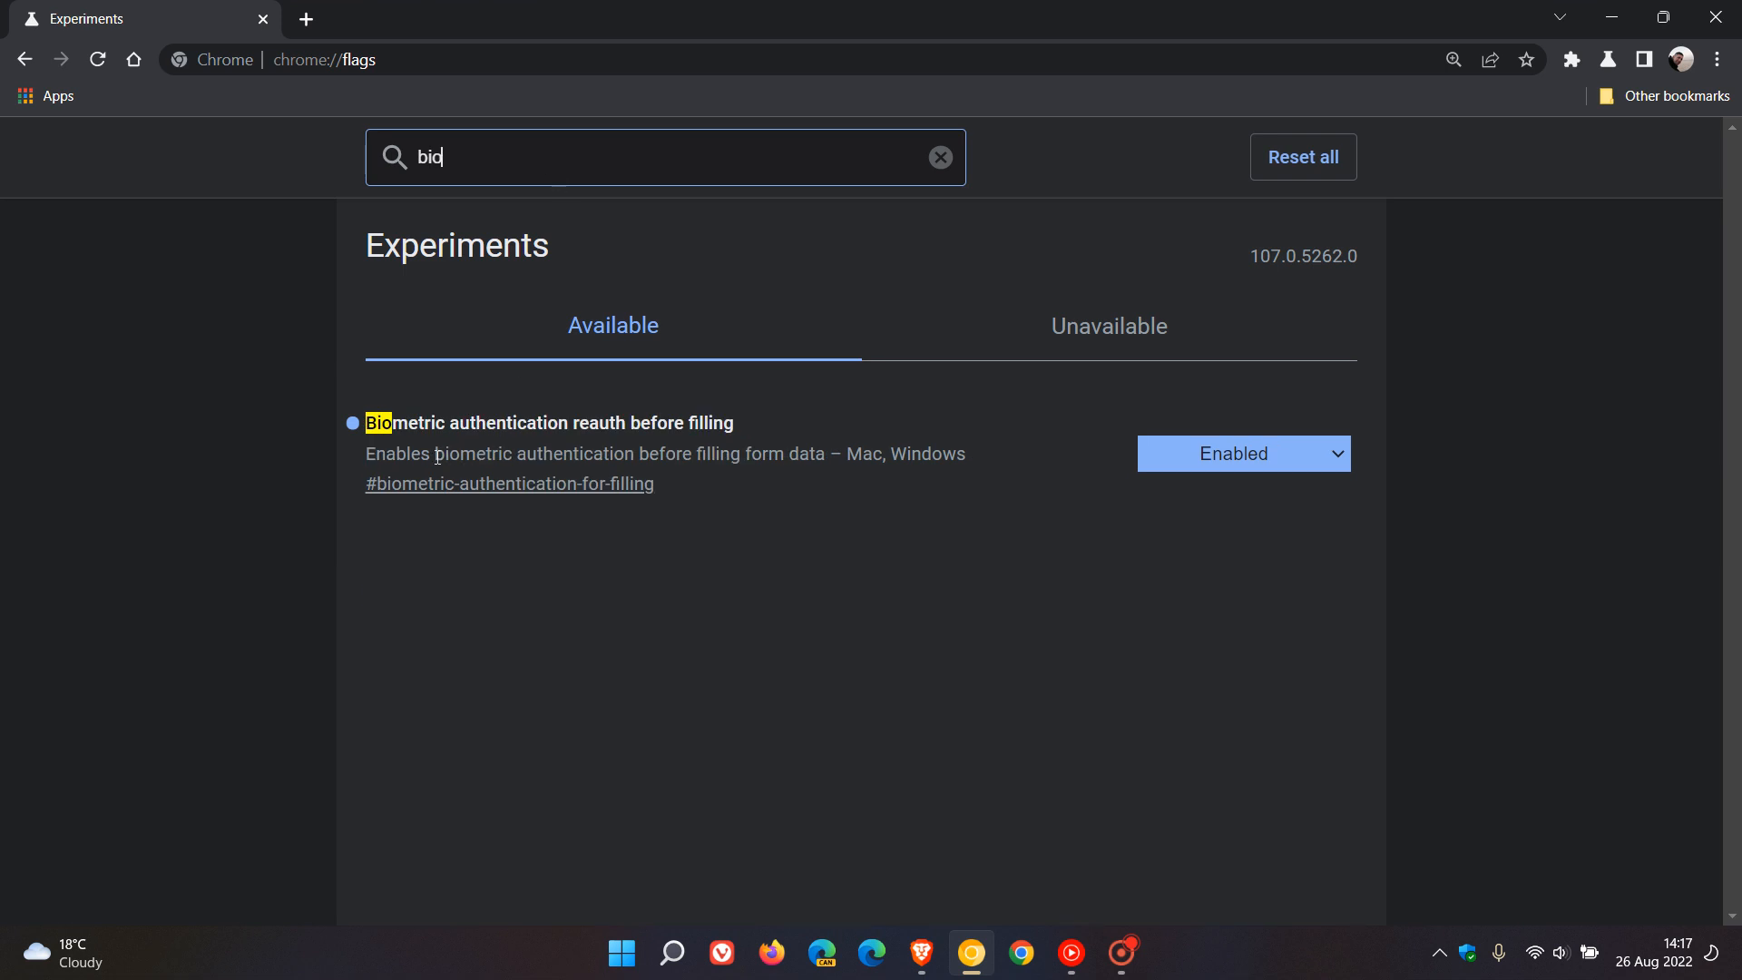
pyautogui.moveTo(610, 445)
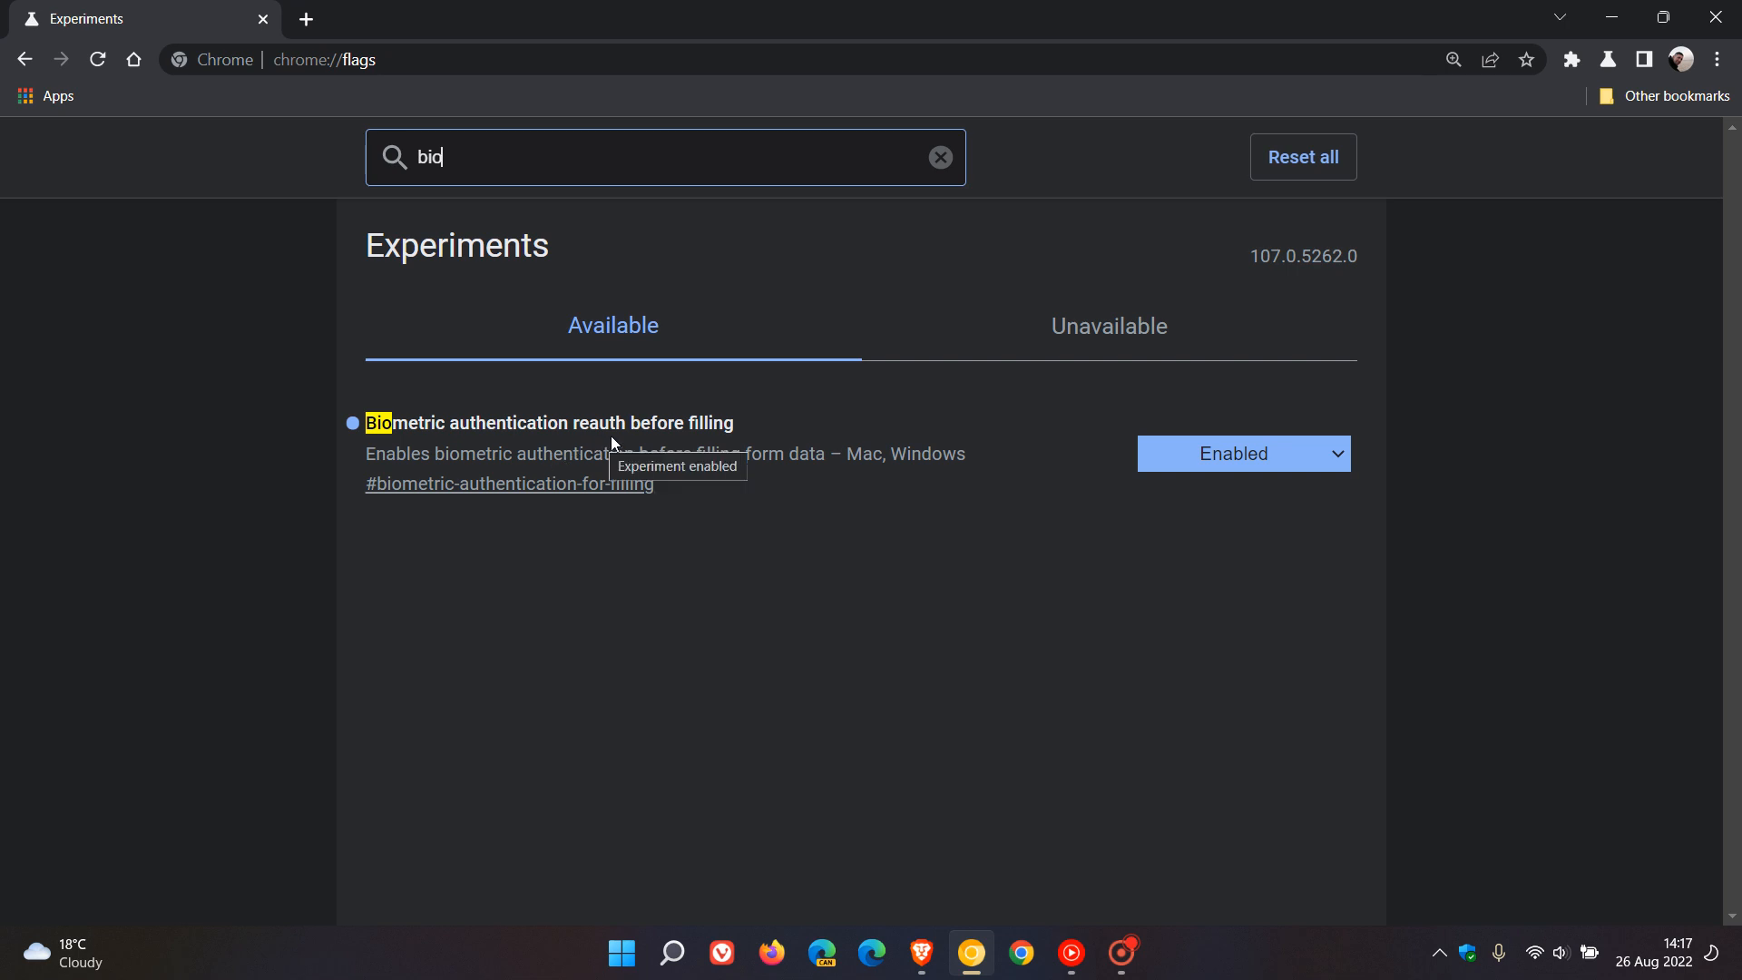
pyautogui.moveTo(653, 447)
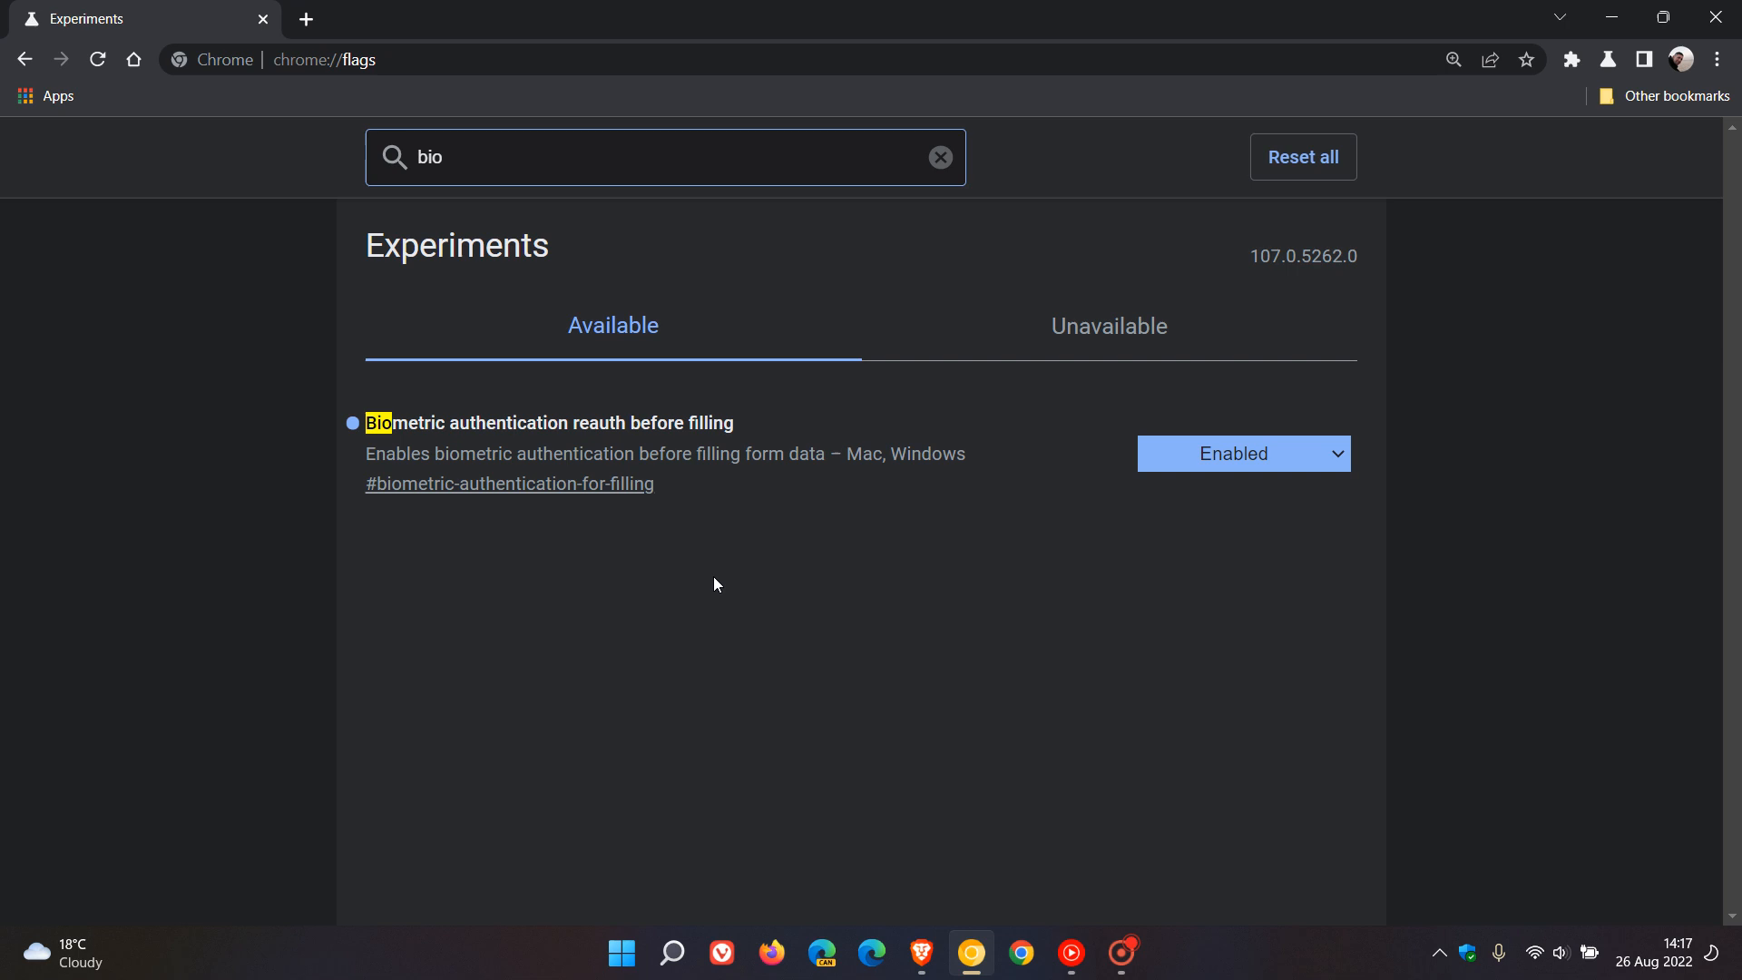
pyautogui.moveTo(389, 483)
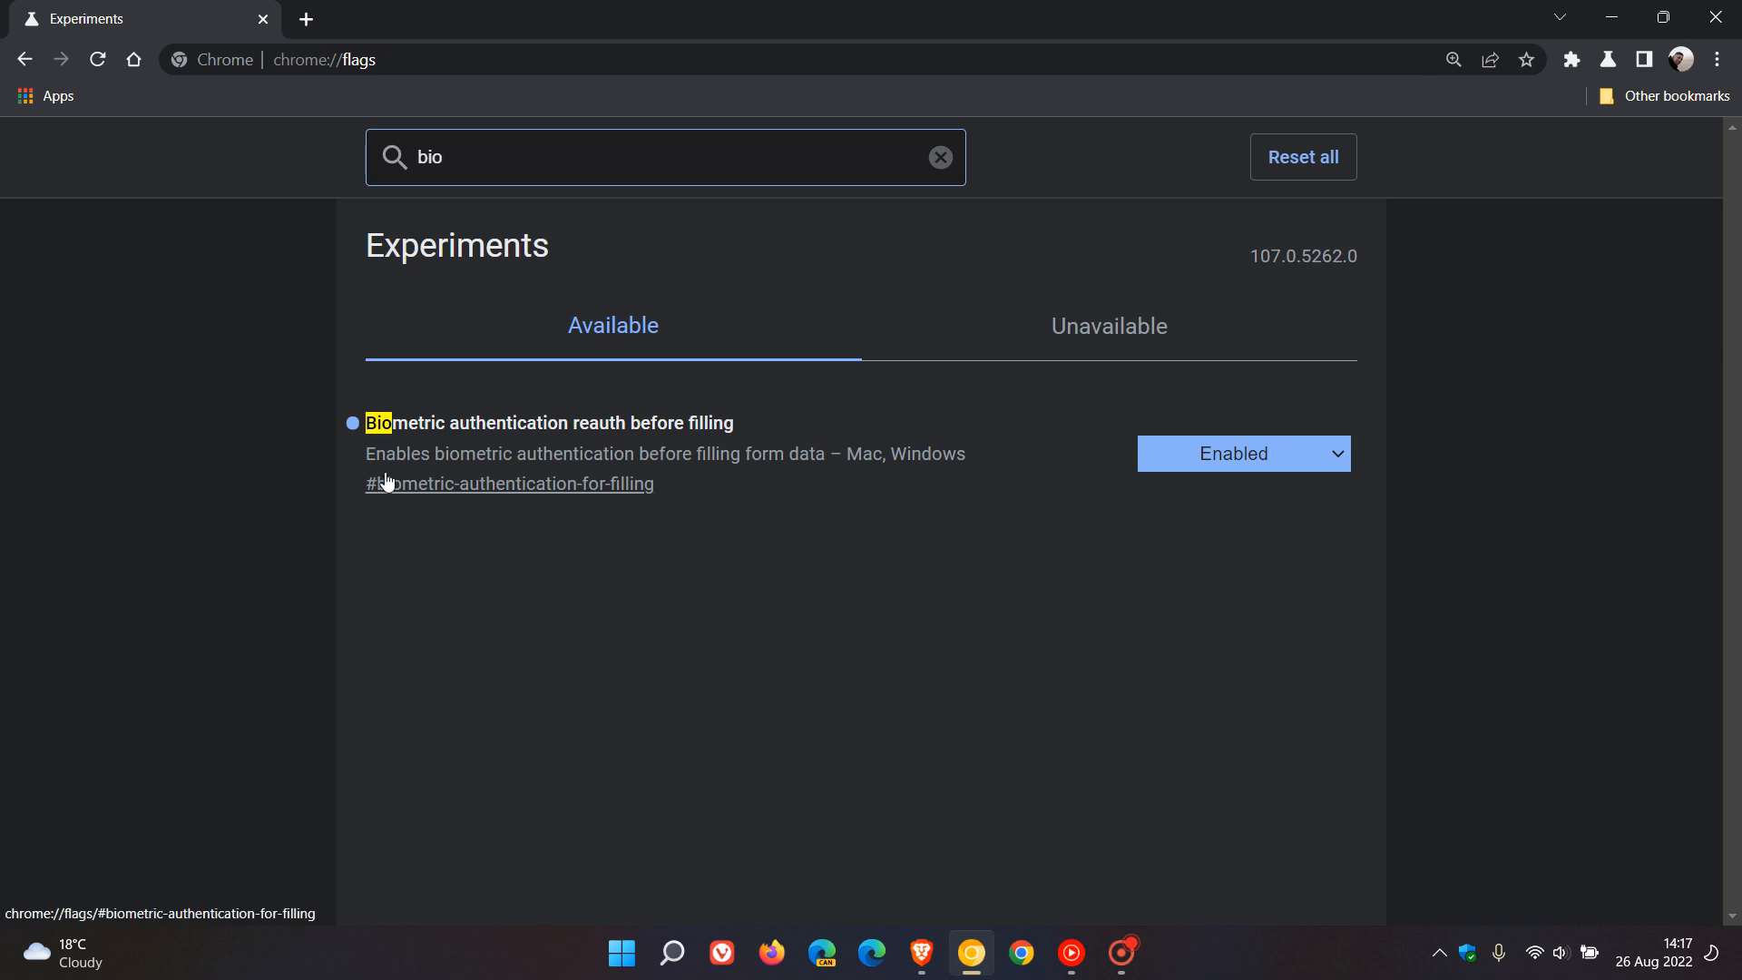
pyautogui.moveTo(559, 476)
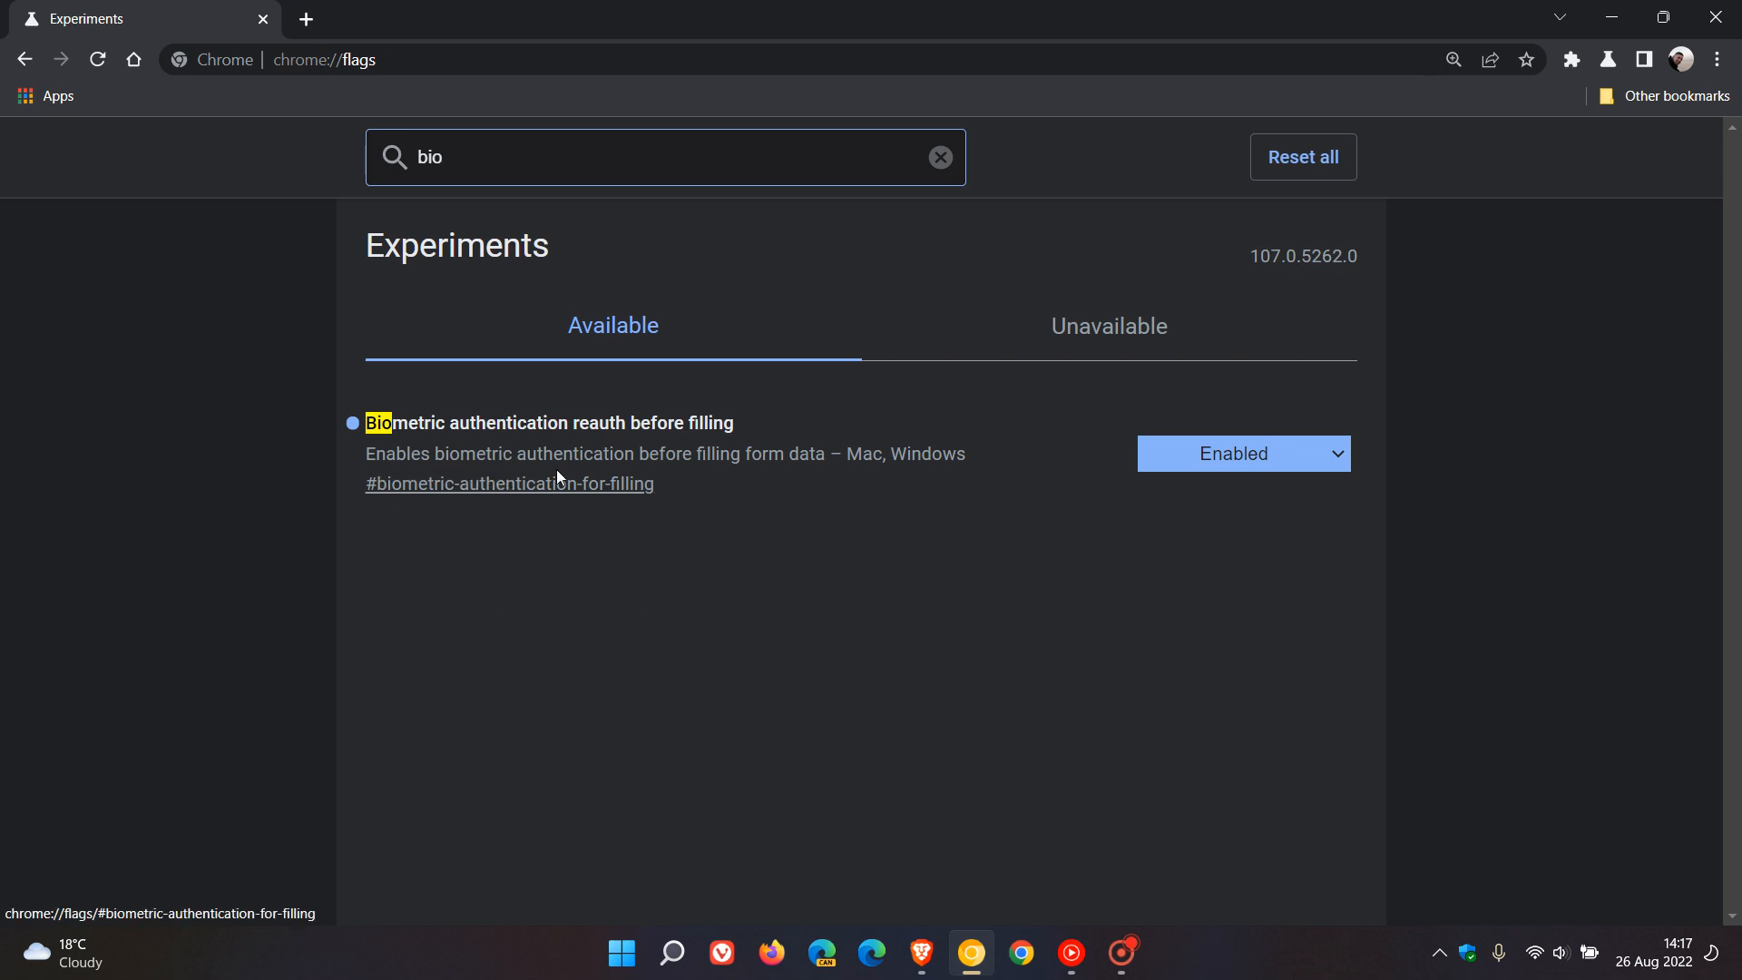
pyautogui.moveTo(760, 477)
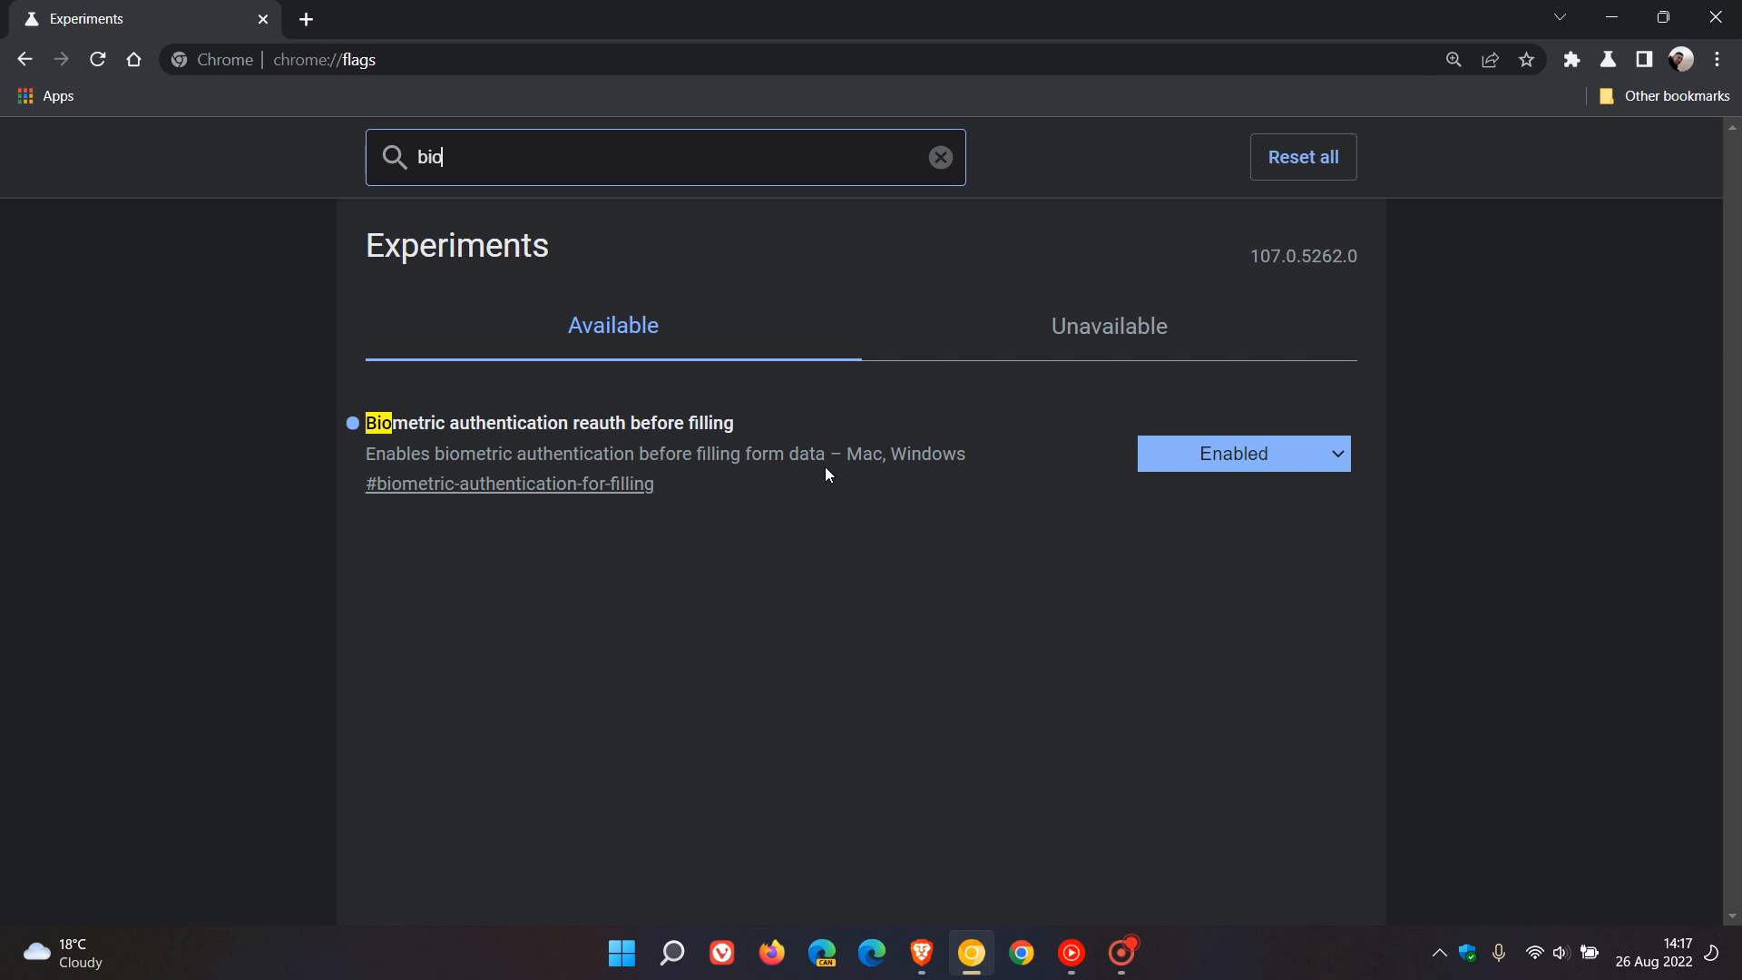
pyautogui.moveTo(828, 503)
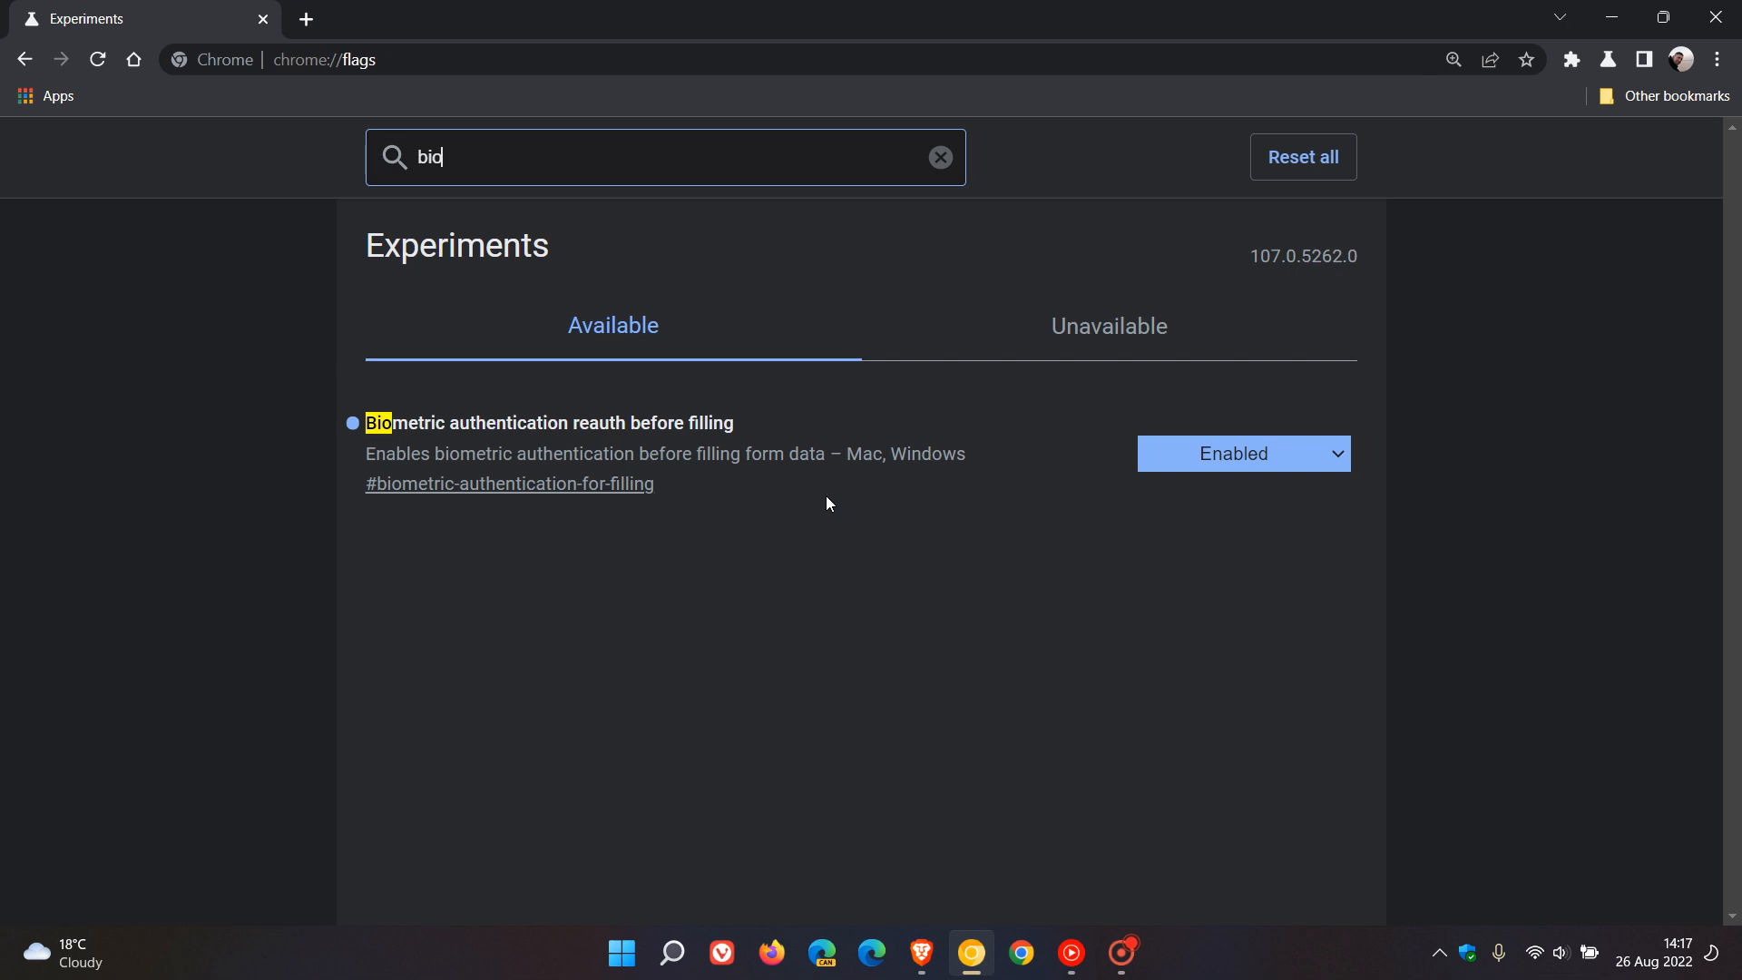
pyautogui.moveTo(855, 526)
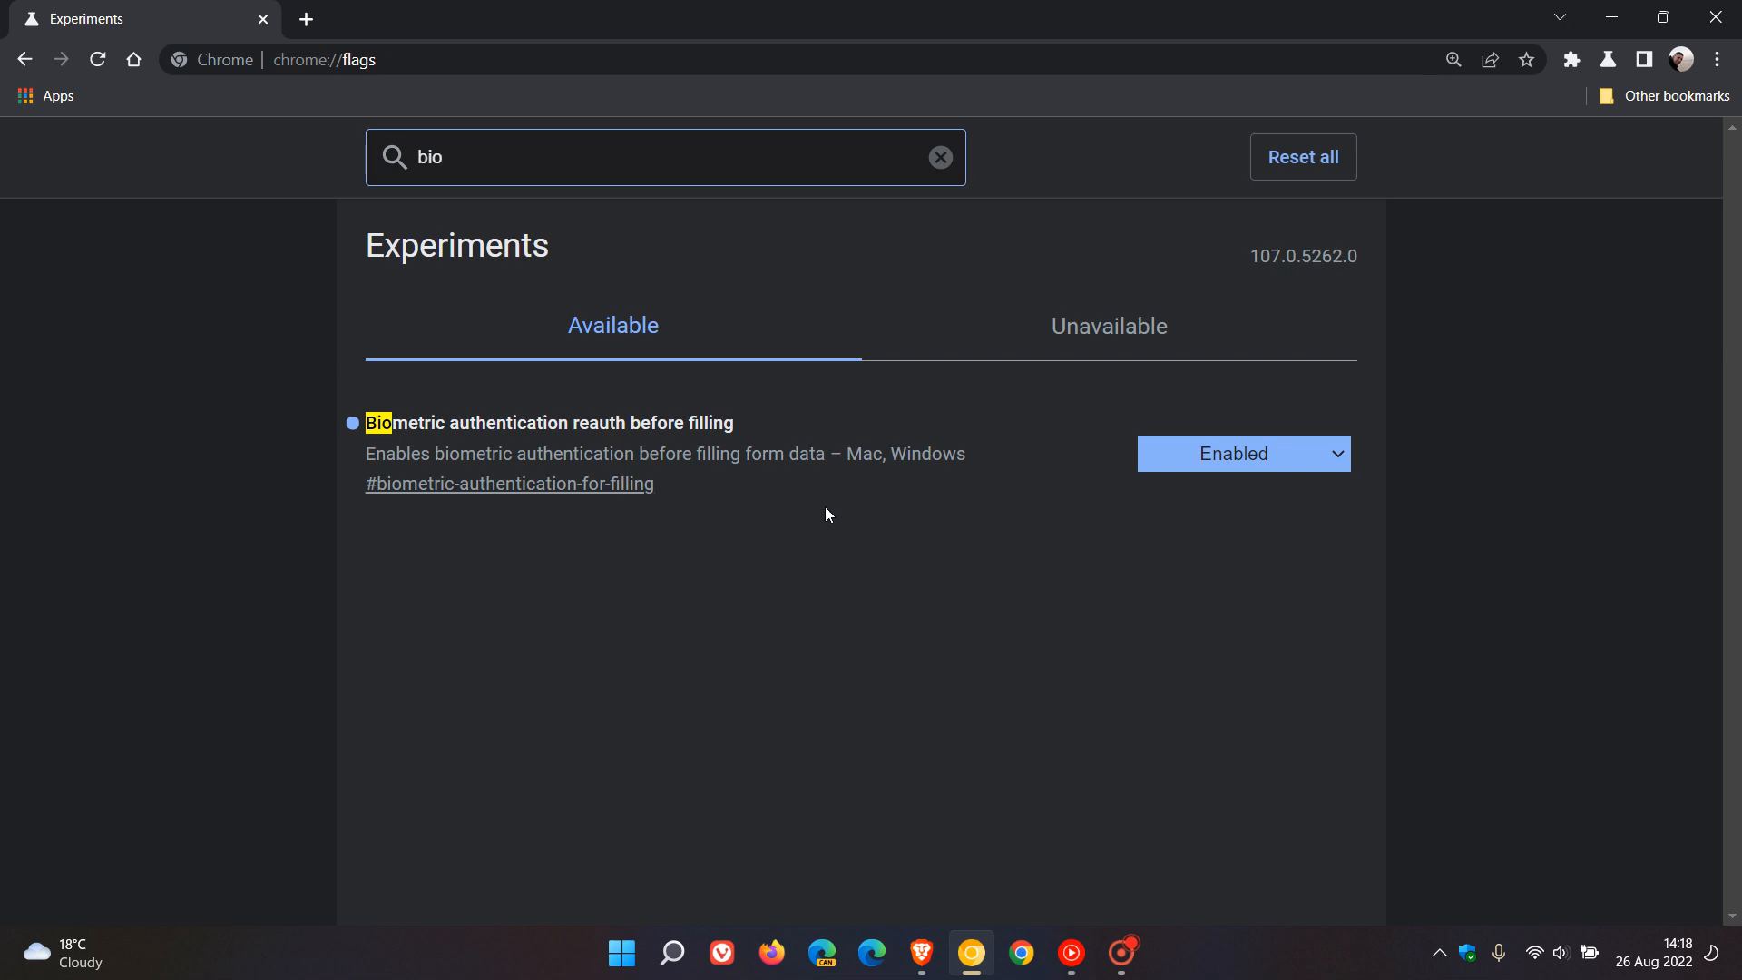
pyautogui.moveTo(1261, 475)
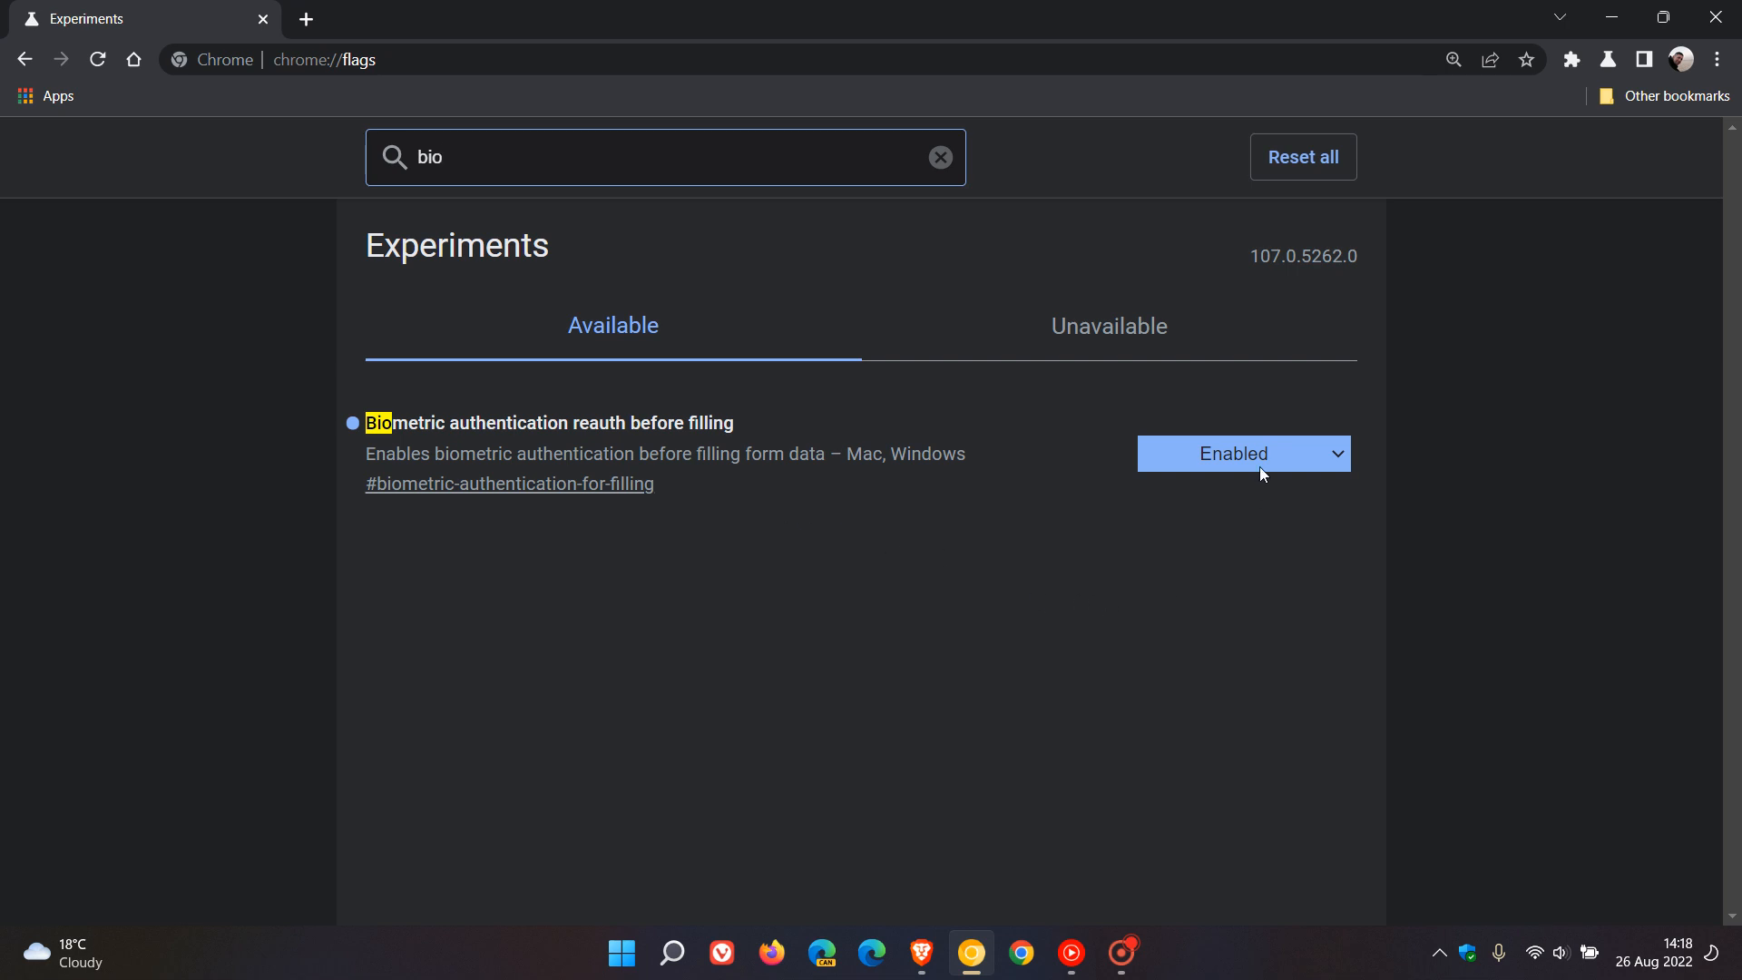
# - Review the biometric reauth flag's states and keep it set to Enabled
pyautogui.click(1239, 454)
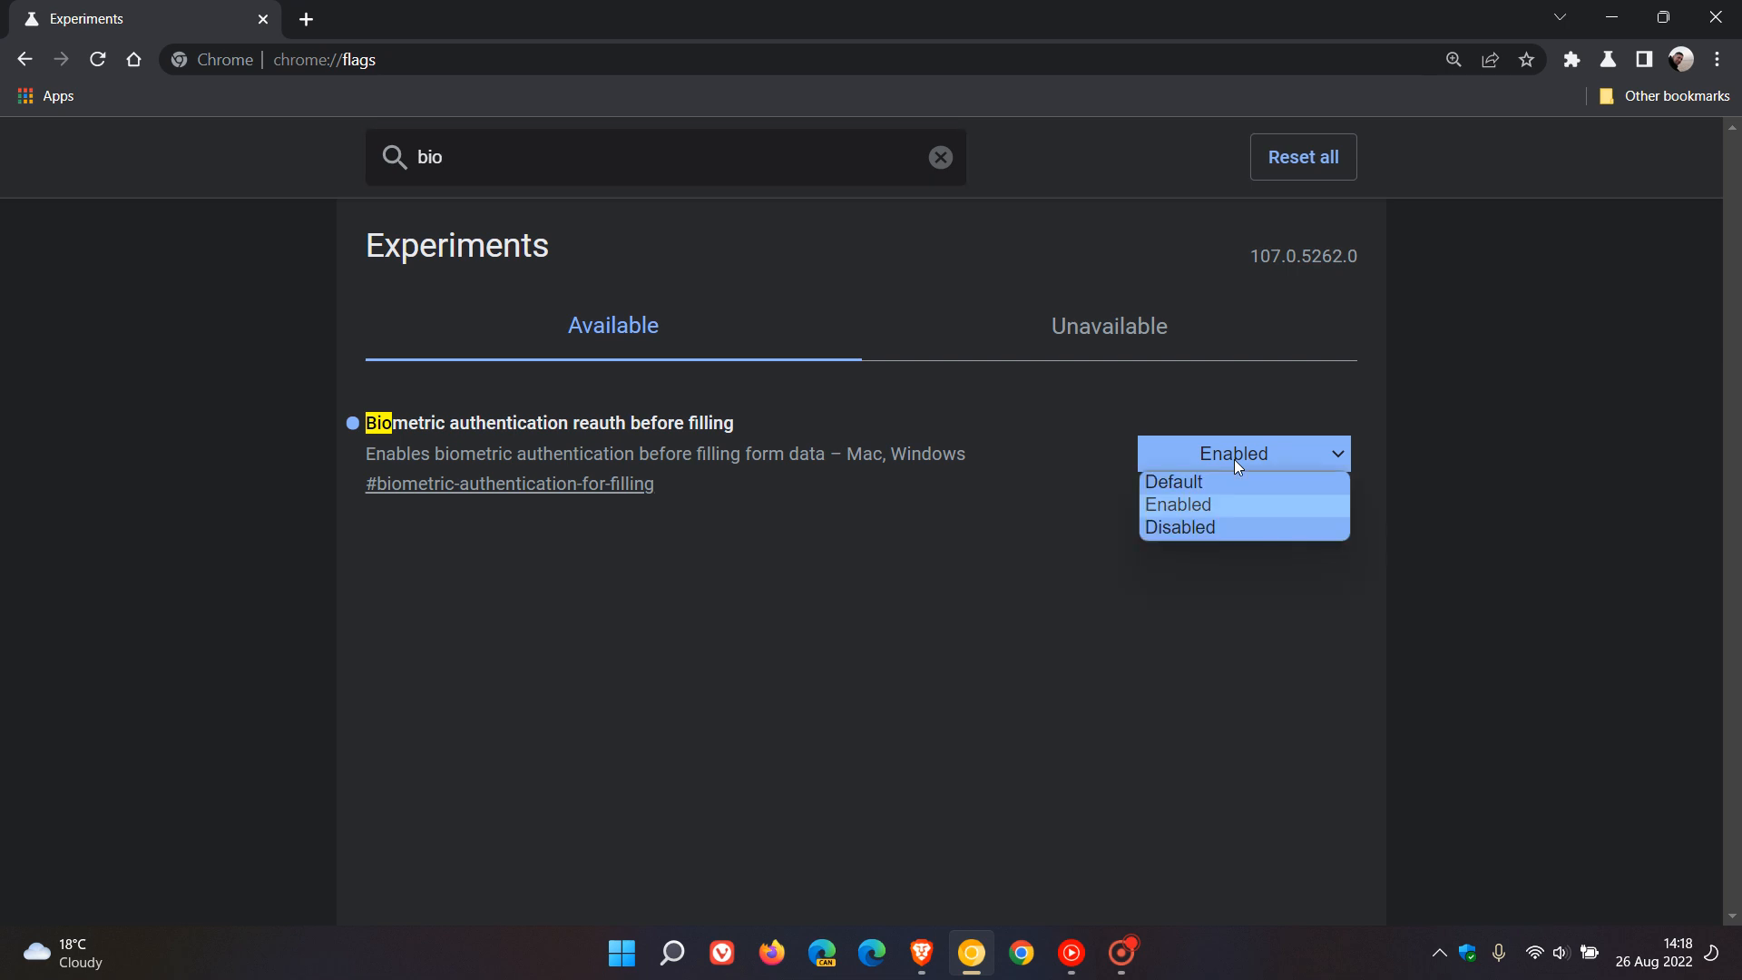
pyautogui.moveTo(1249, 523)
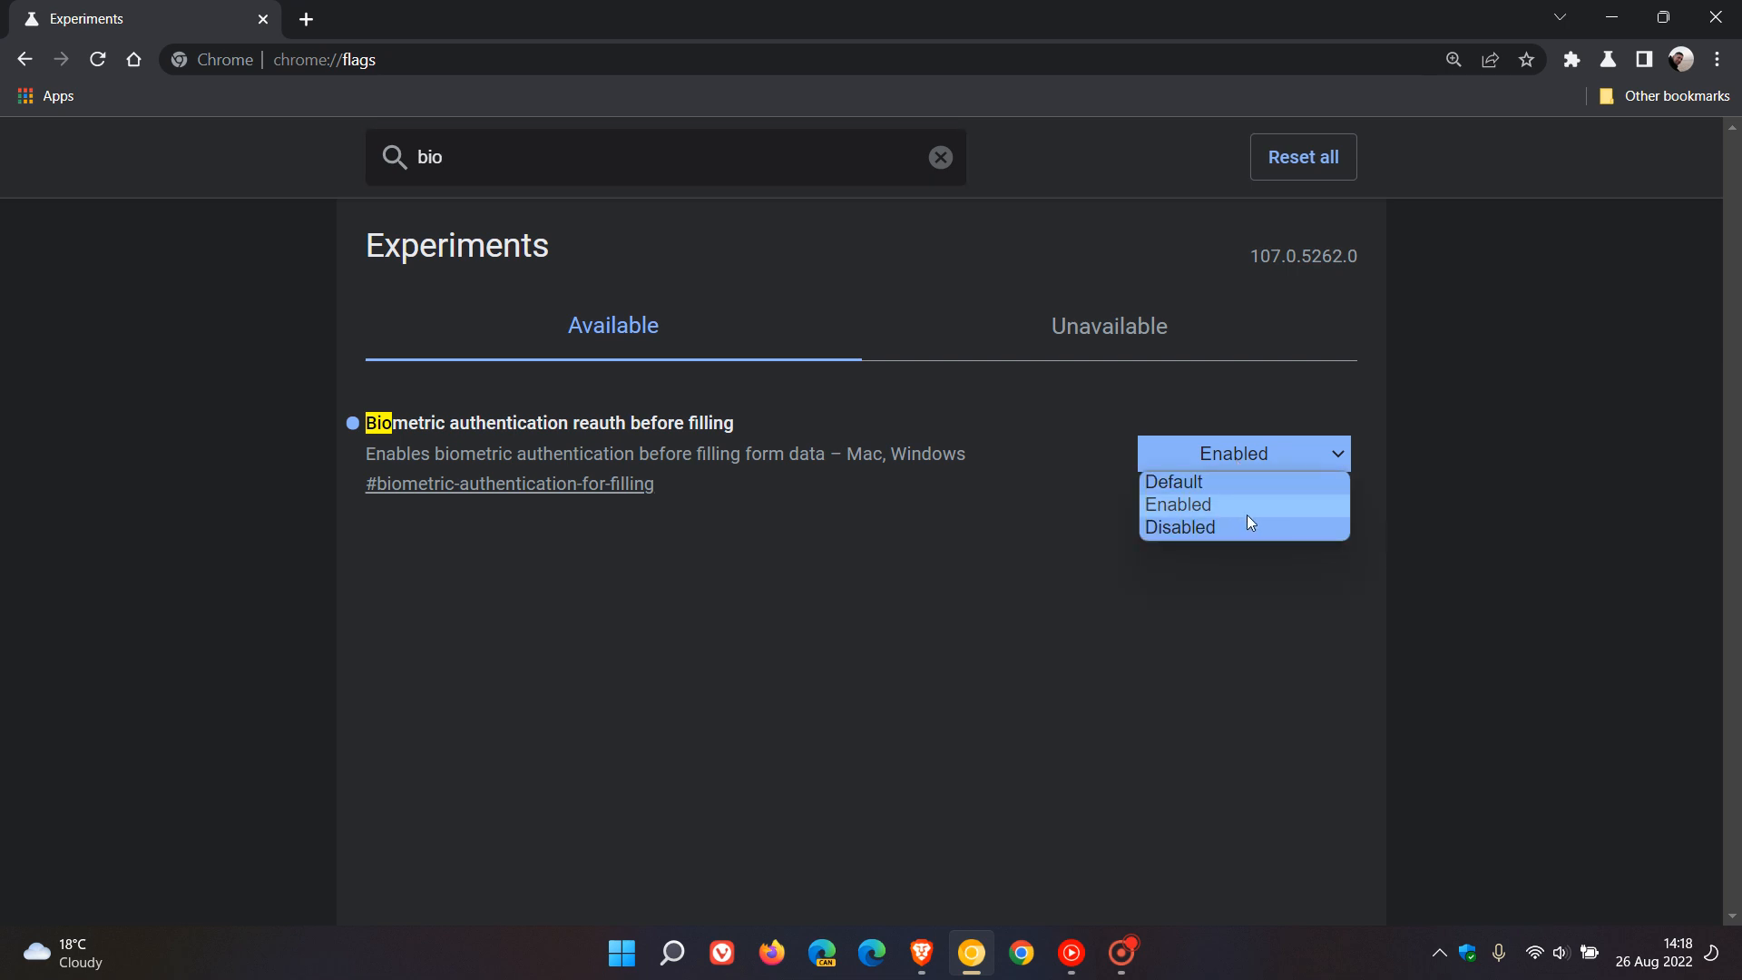
pyautogui.click(1177, 503)
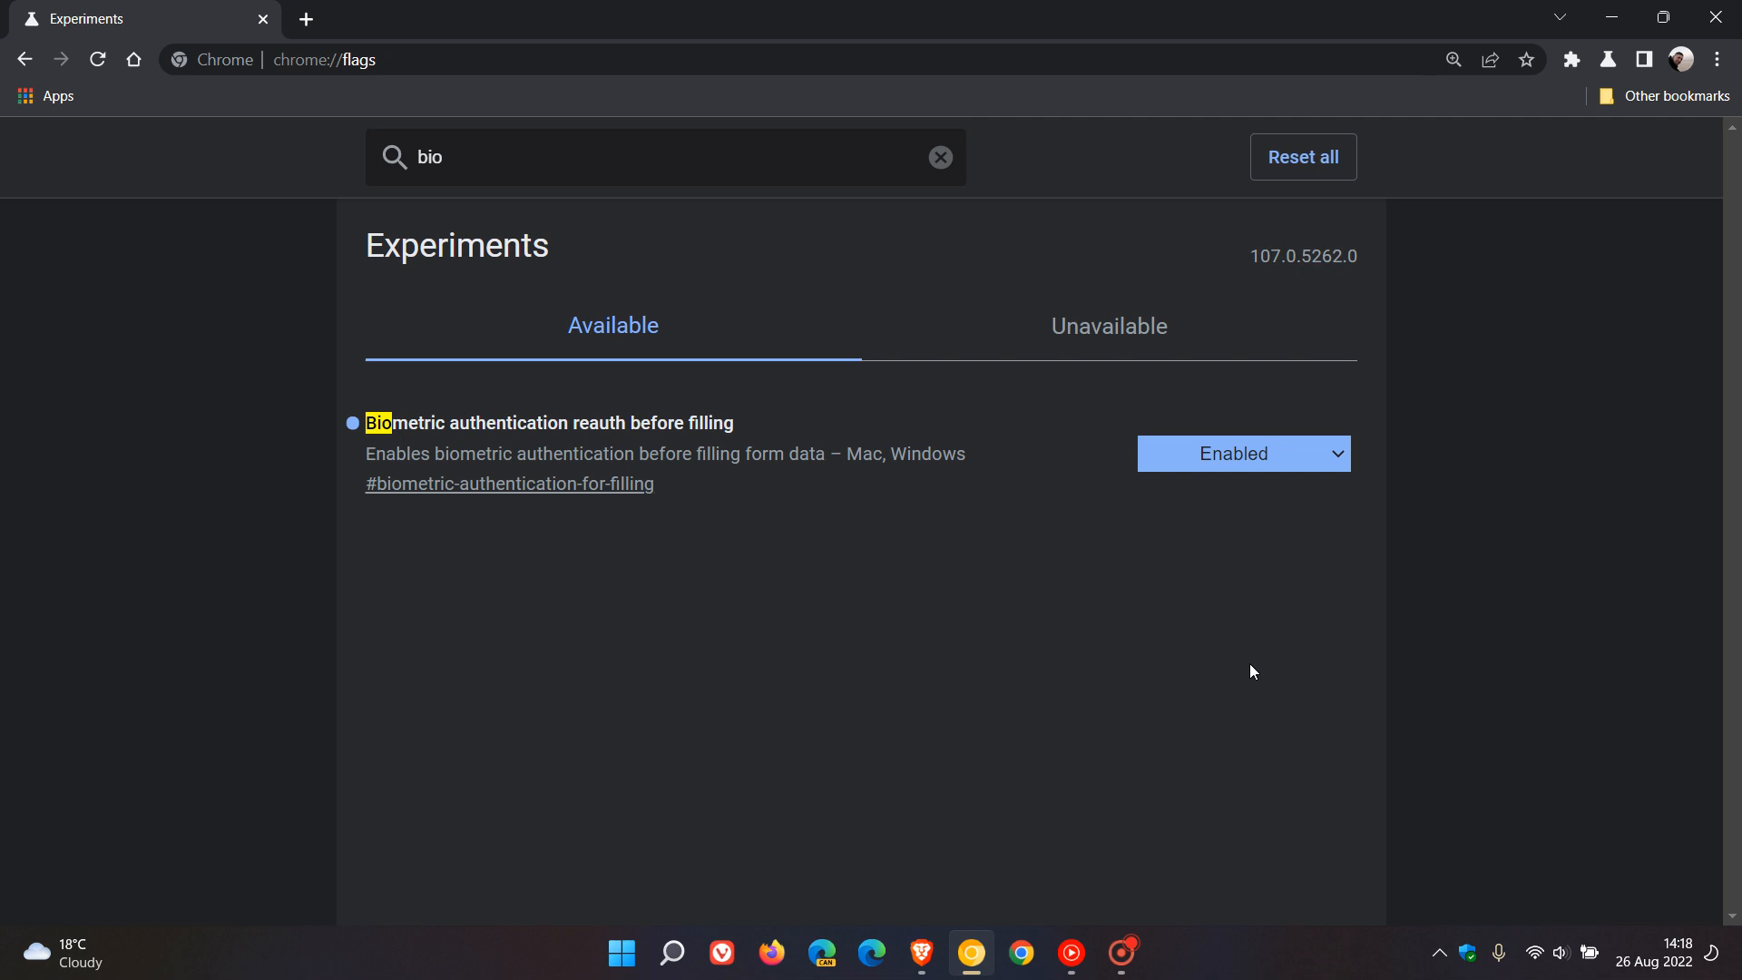
pyautogui.moveTo(1242, 600)
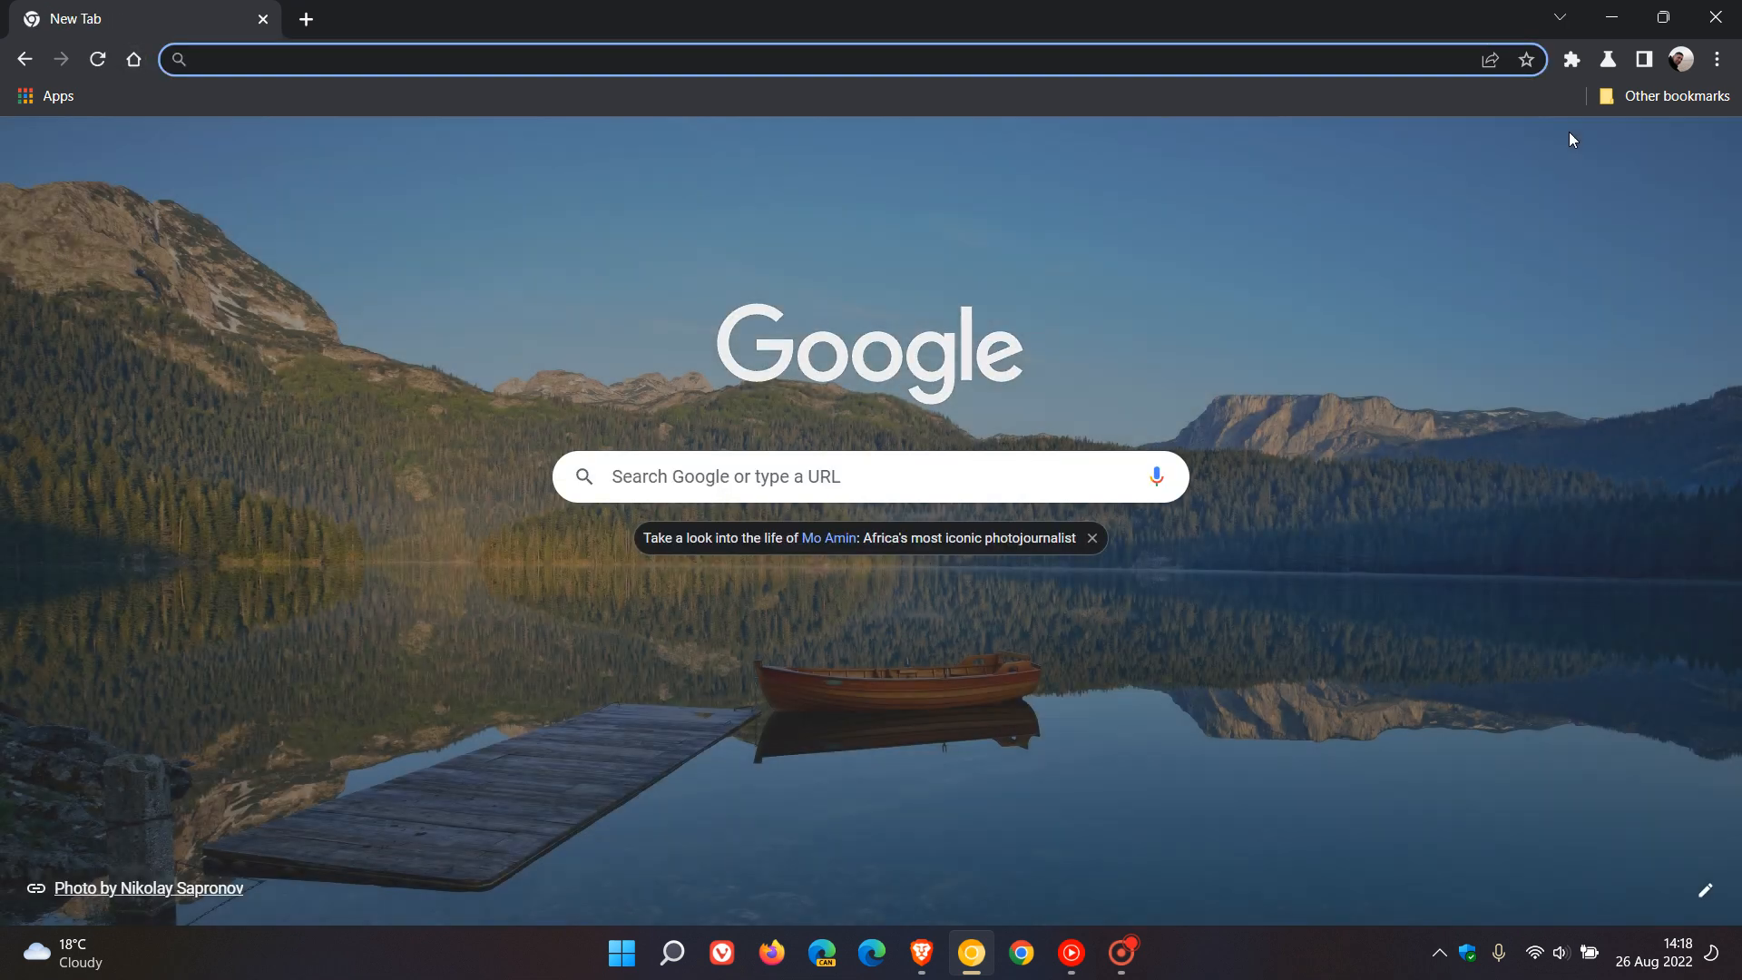
# - Open the youtube.com saved password in Password Manager, then dismiss the Windows PIN prompt
pyautogui.click(1682, 59)
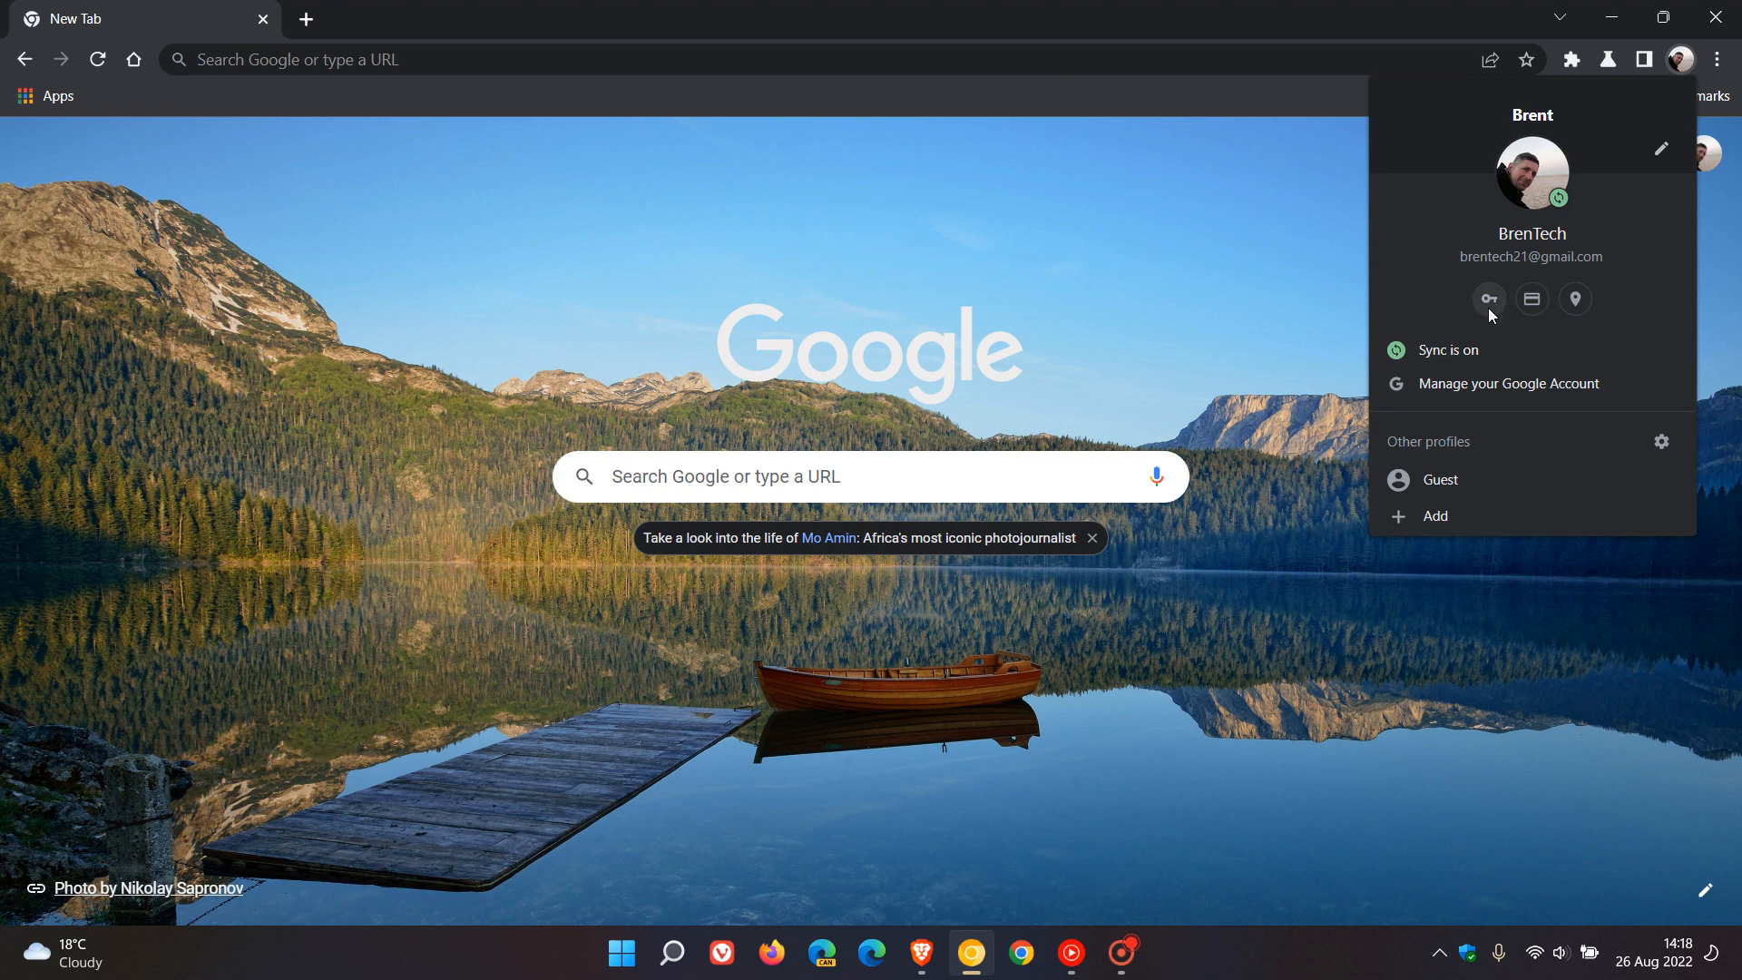
pyautogui.click(1488, 298)
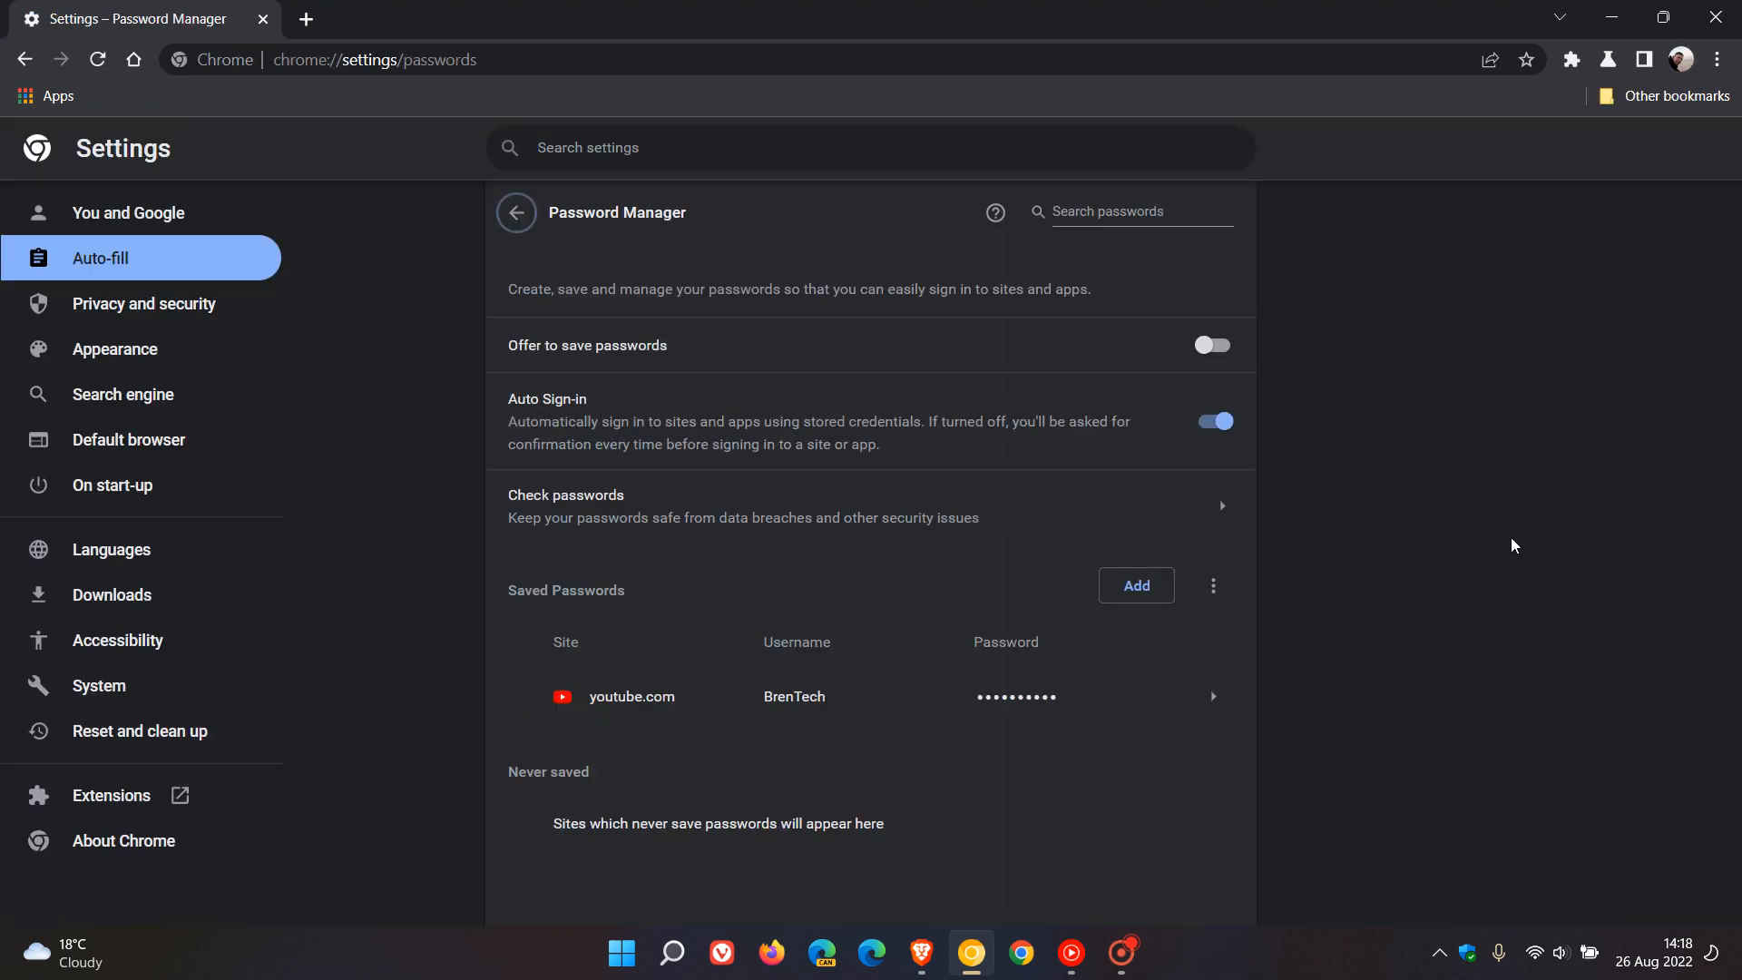
pyautogui.click(1213, 697)
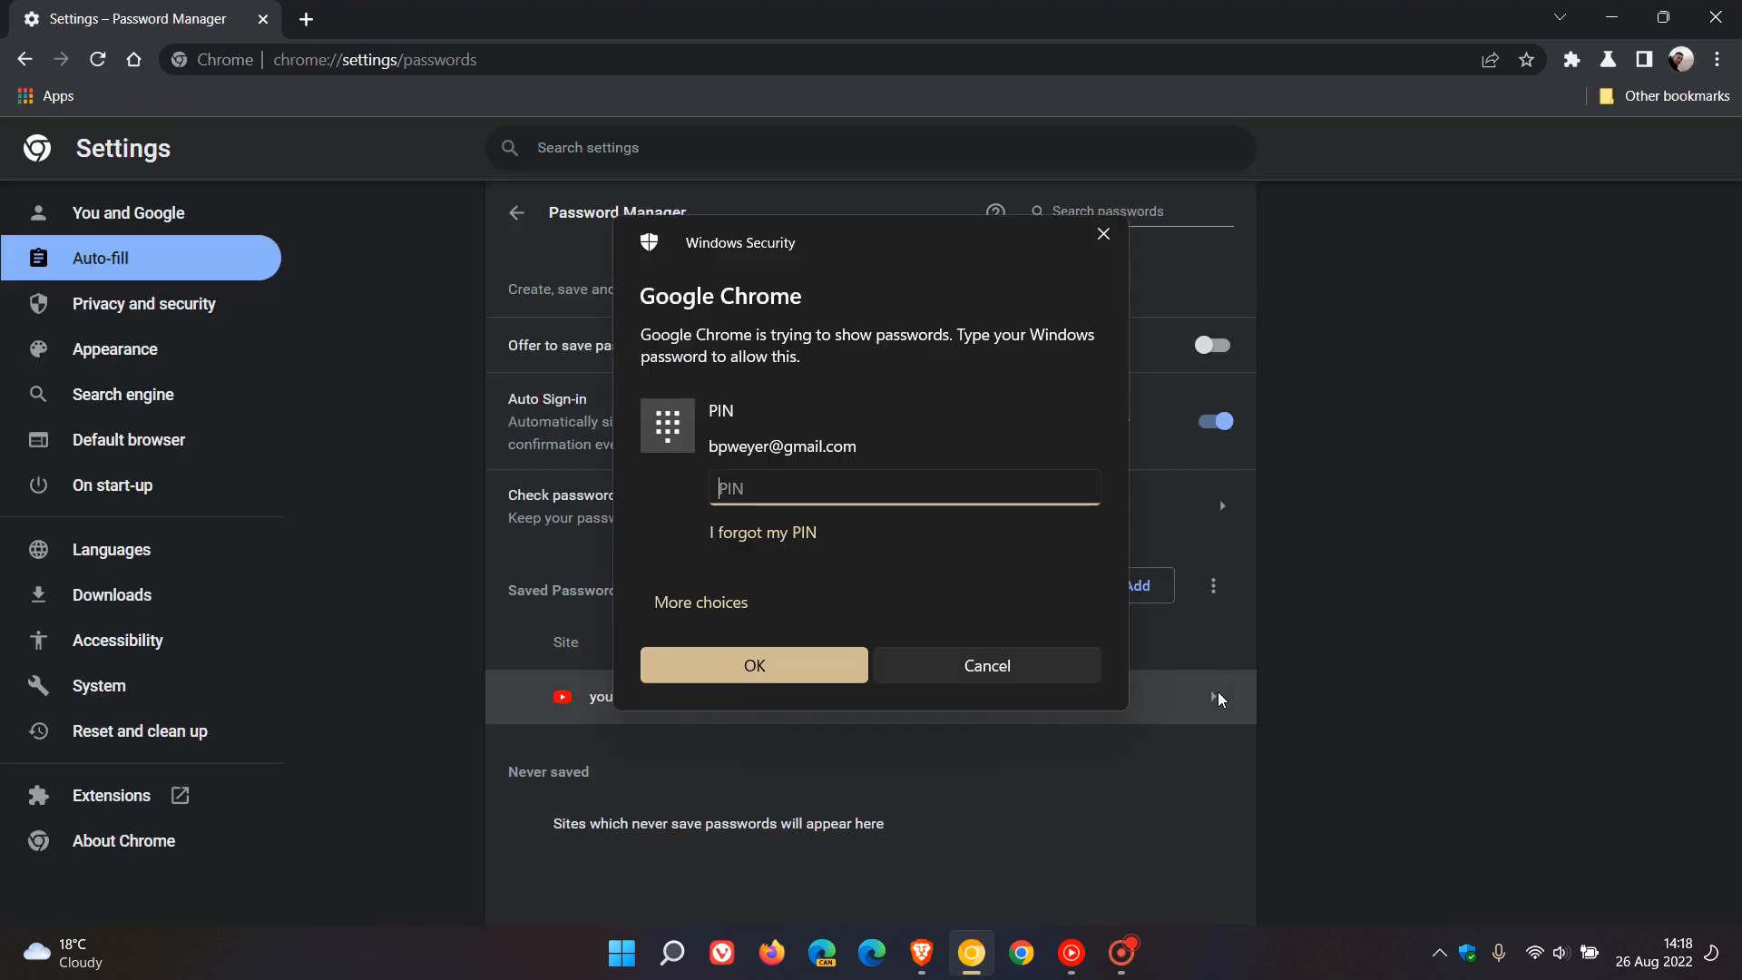
pyautogui.moveTo(918, 519)
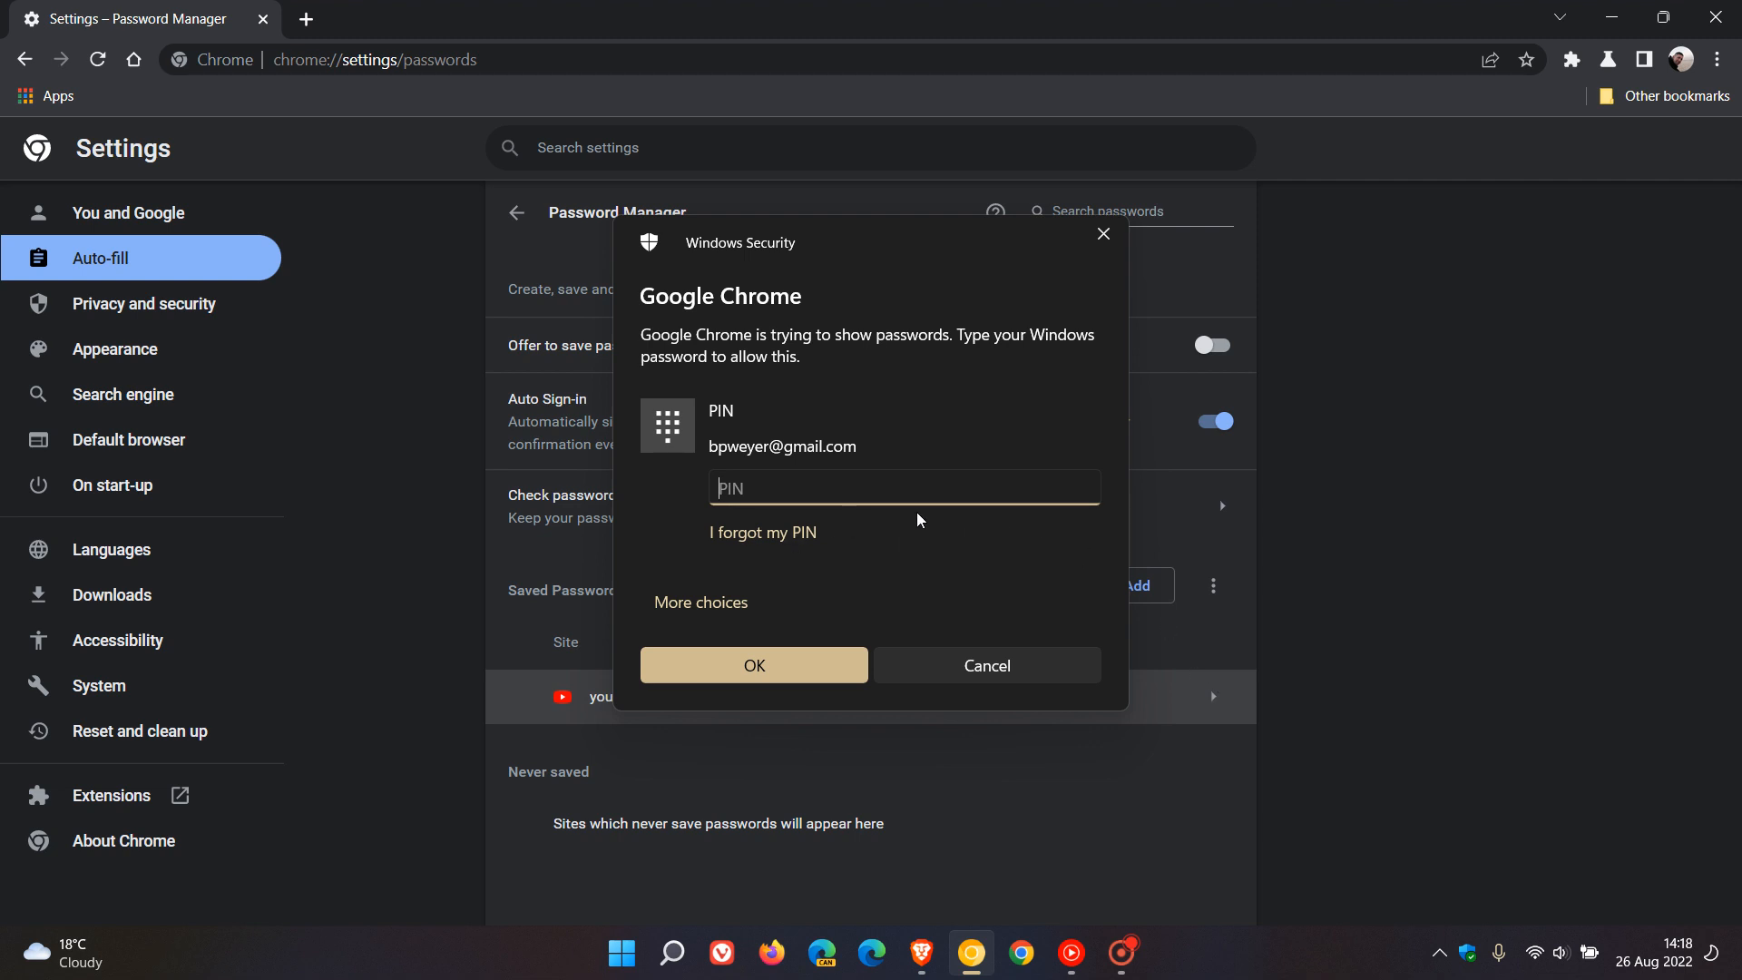
pyautogui.moveTo(1479, 546)
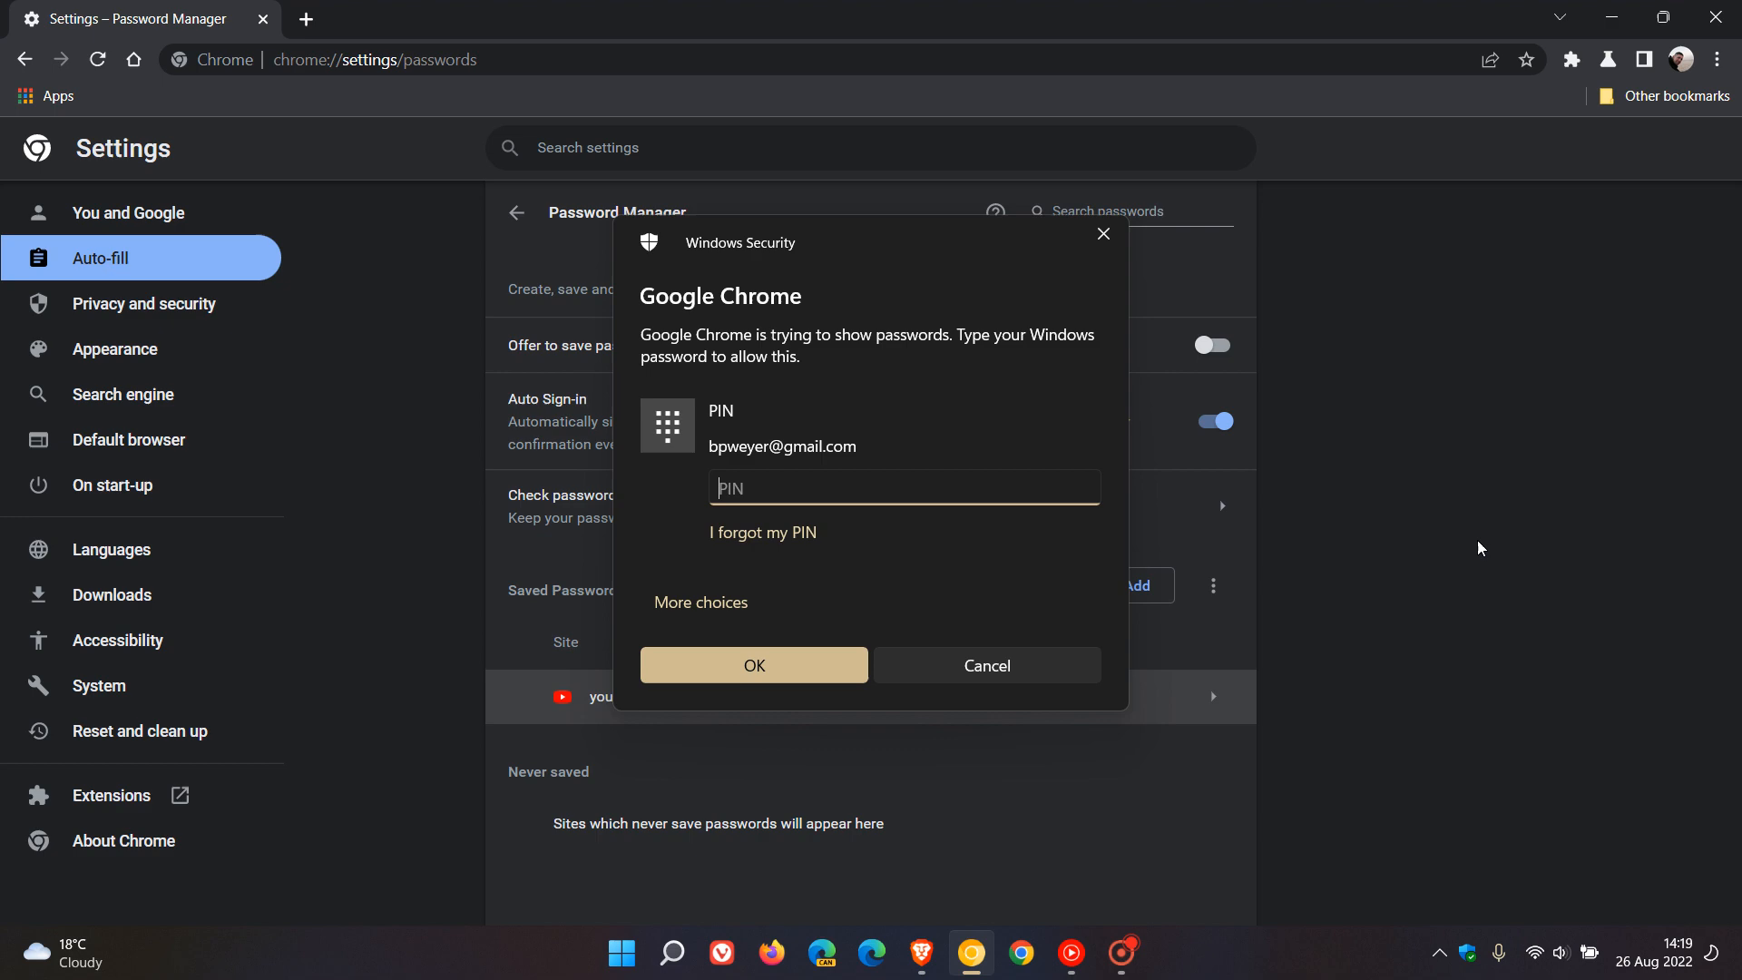
pyautogui.click(986, 664)
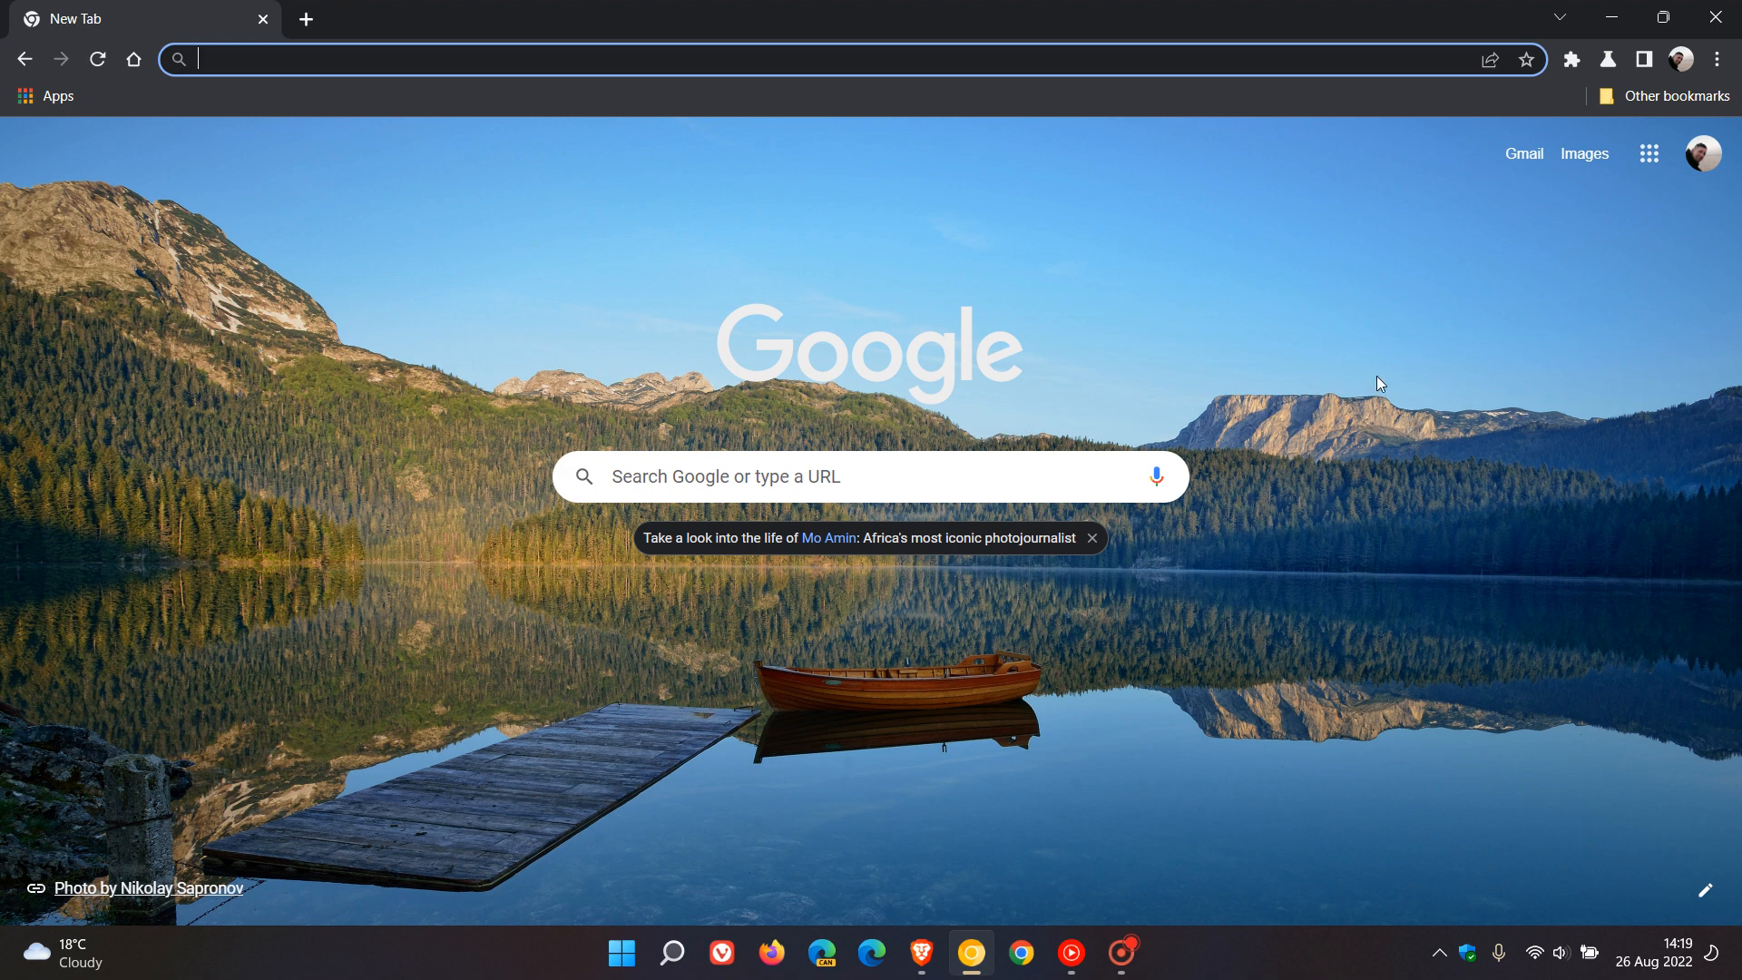
pyautogui.moveTo(624, 138)
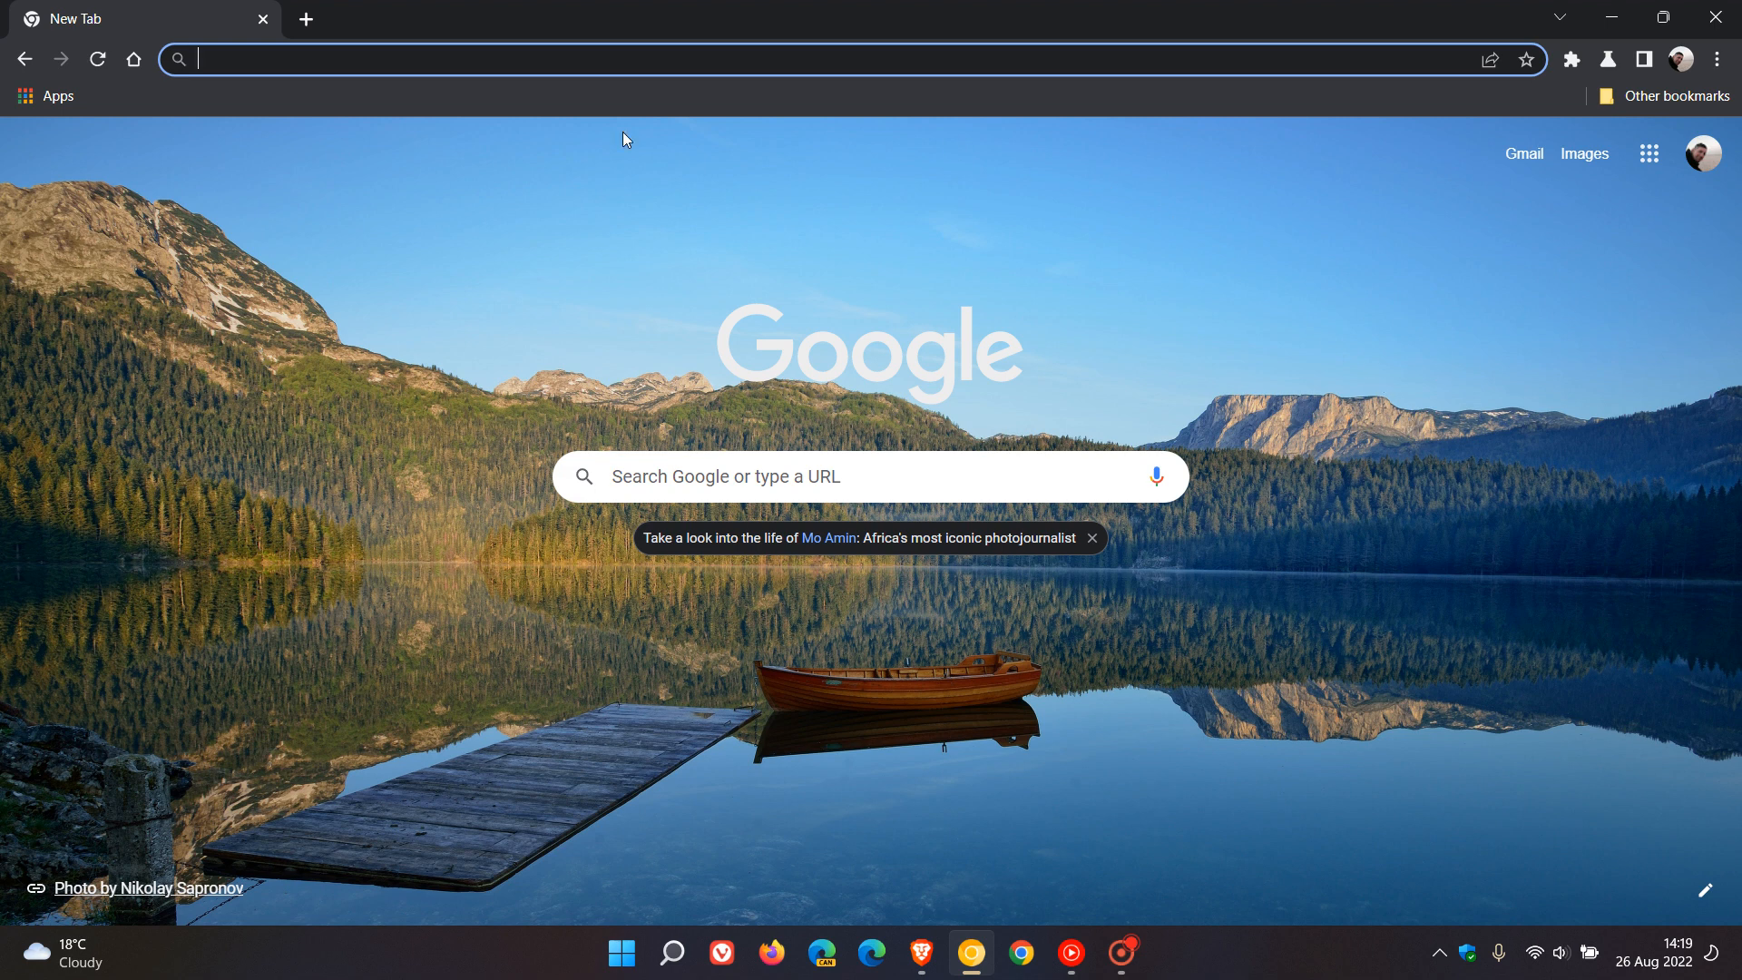
pyautogui.moveTo(1363, 470)
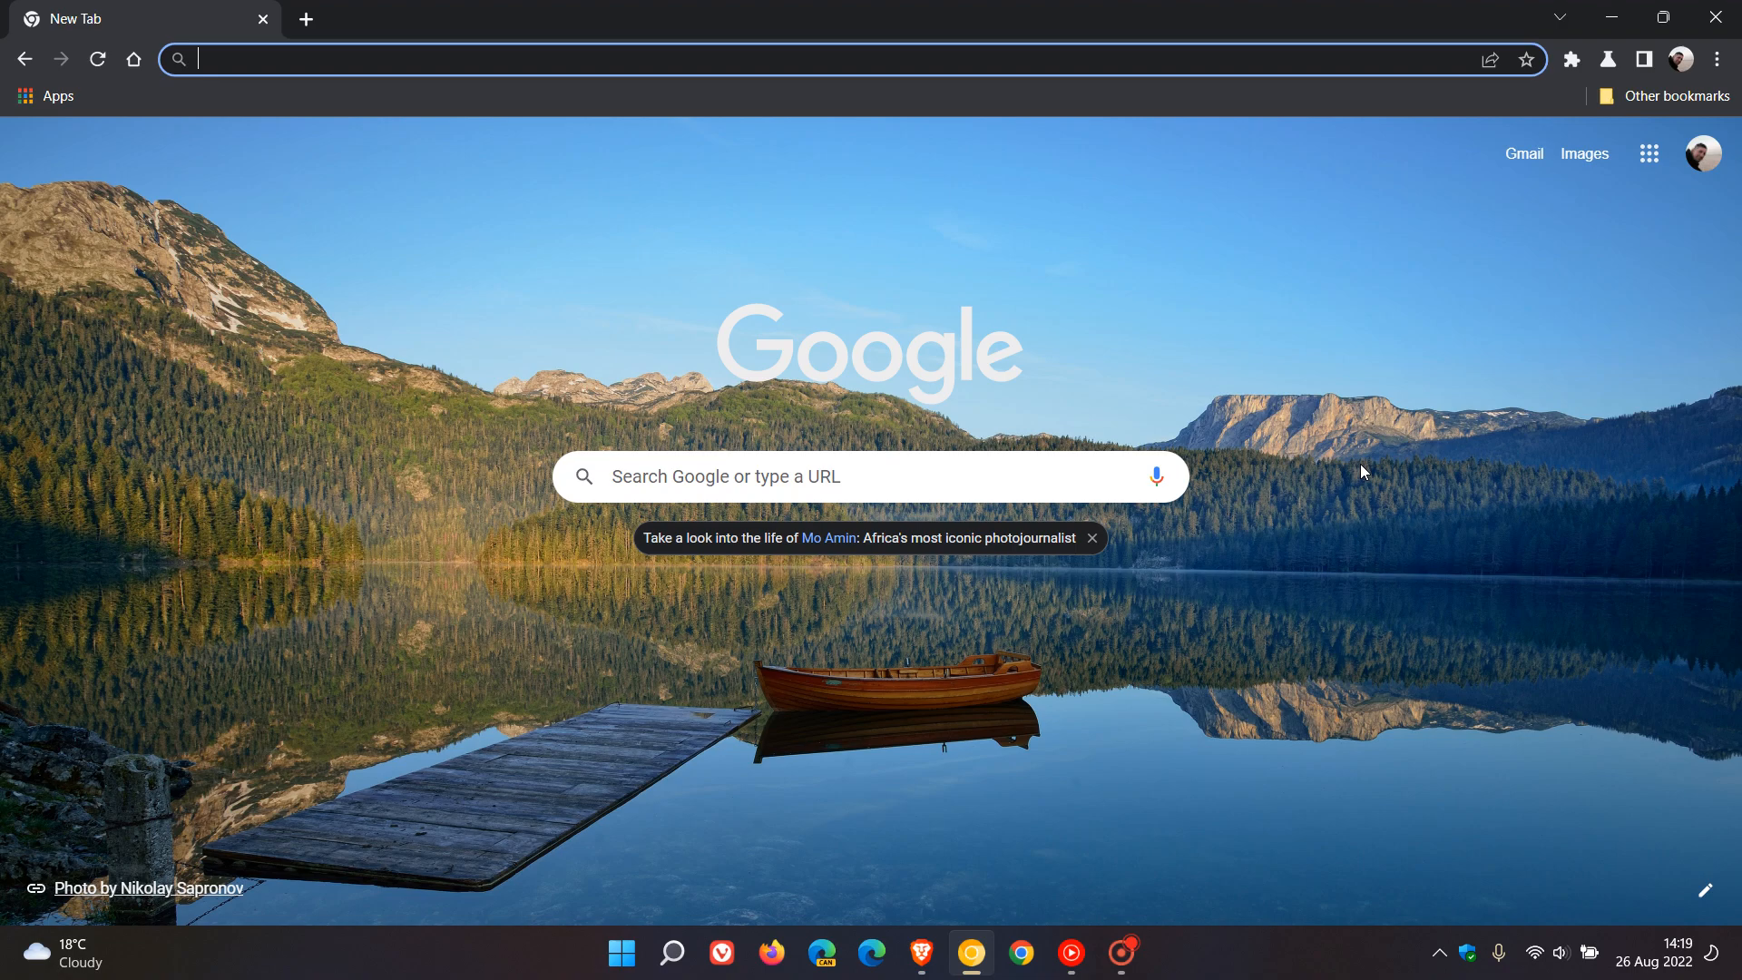